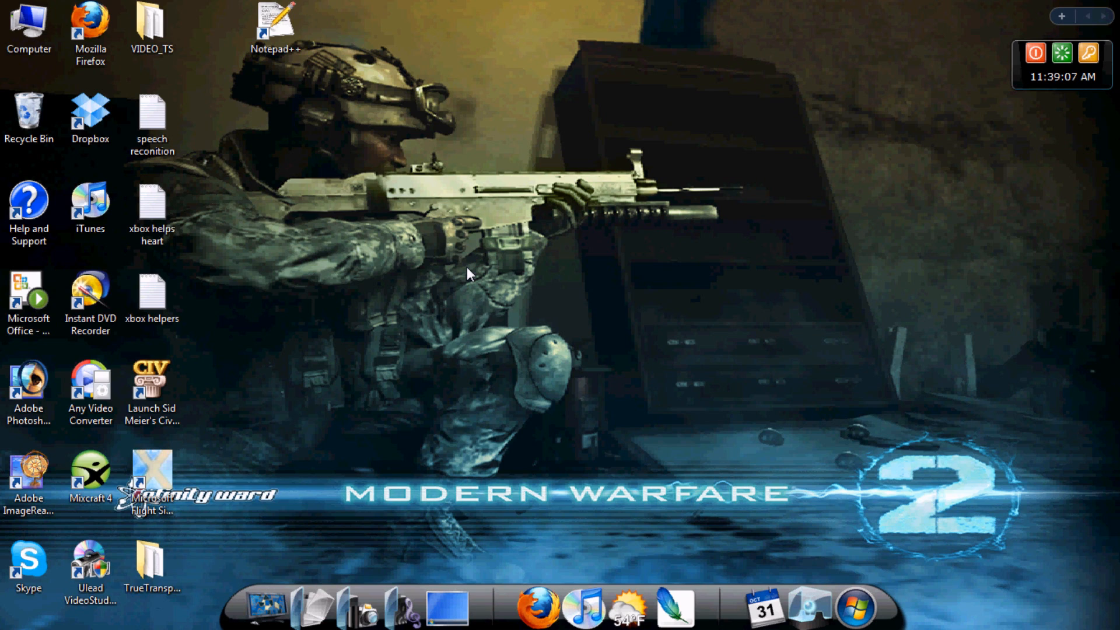
{"action": "mouse_move", "coordinate": [368, 5]}
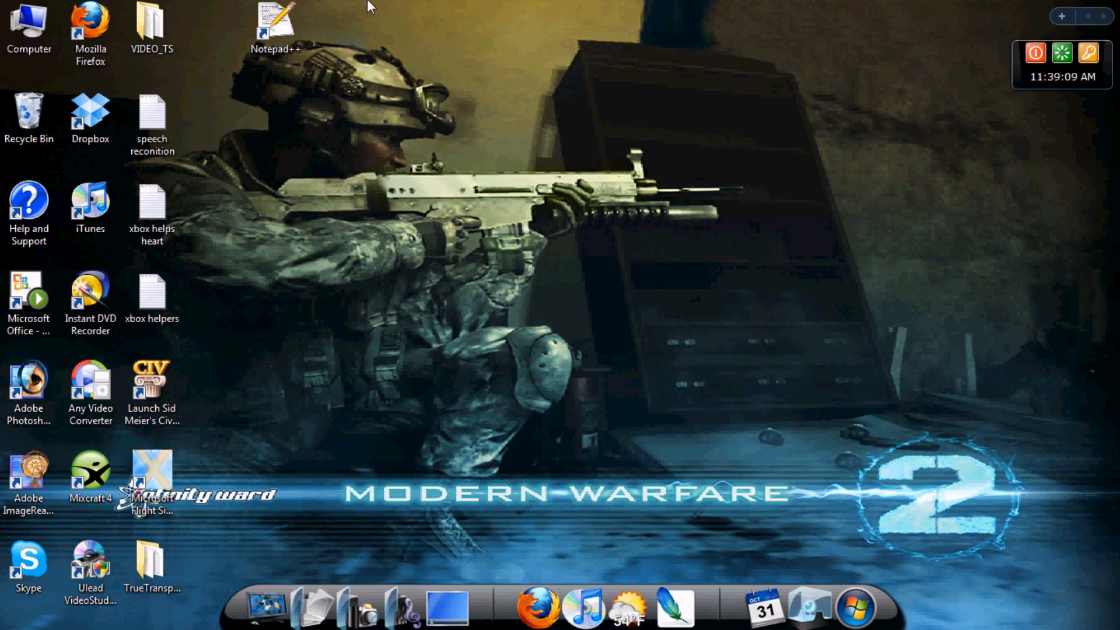
{"action": "mouse_move", "coordinate": [392, 170]}
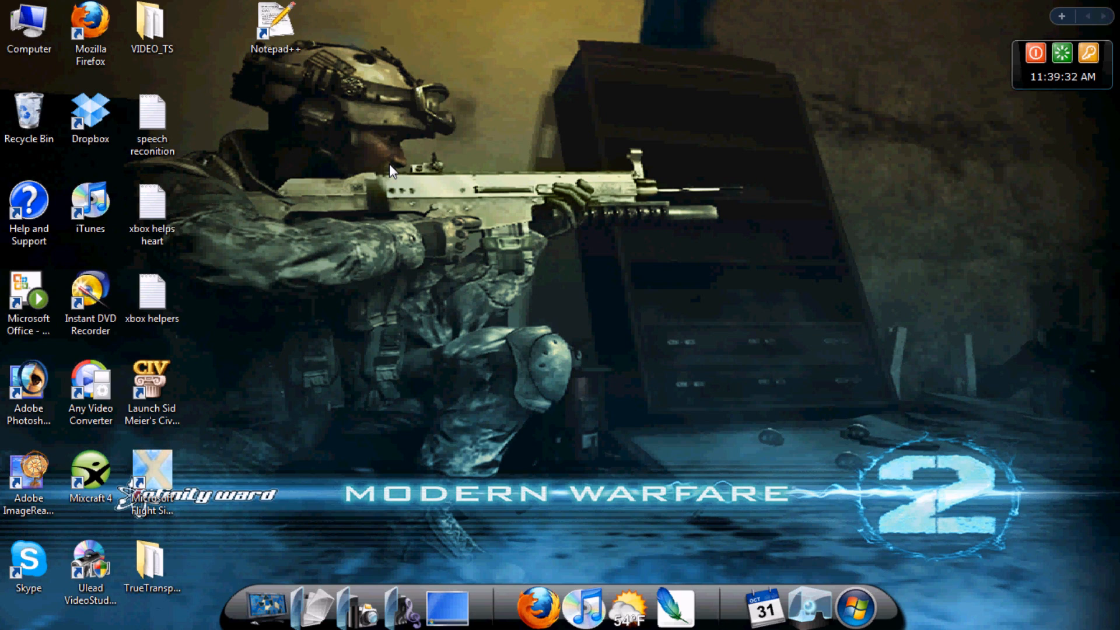
{"action": "mouse_move", "coordinate": [451, 238]}
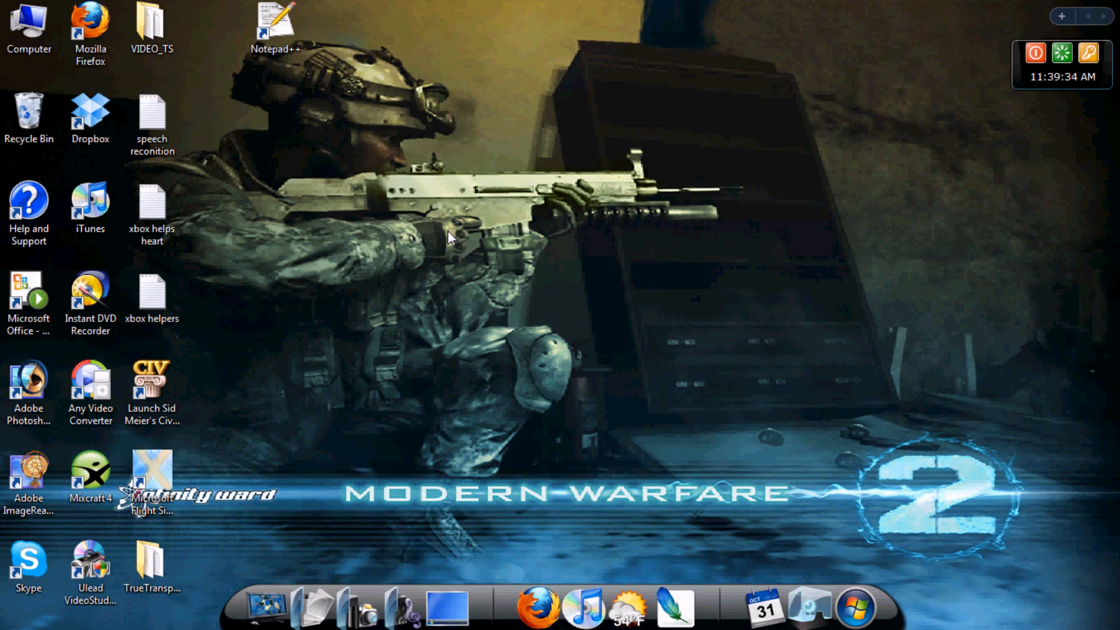
{"action": "mouse_move", "coordinate": [350, 100]}
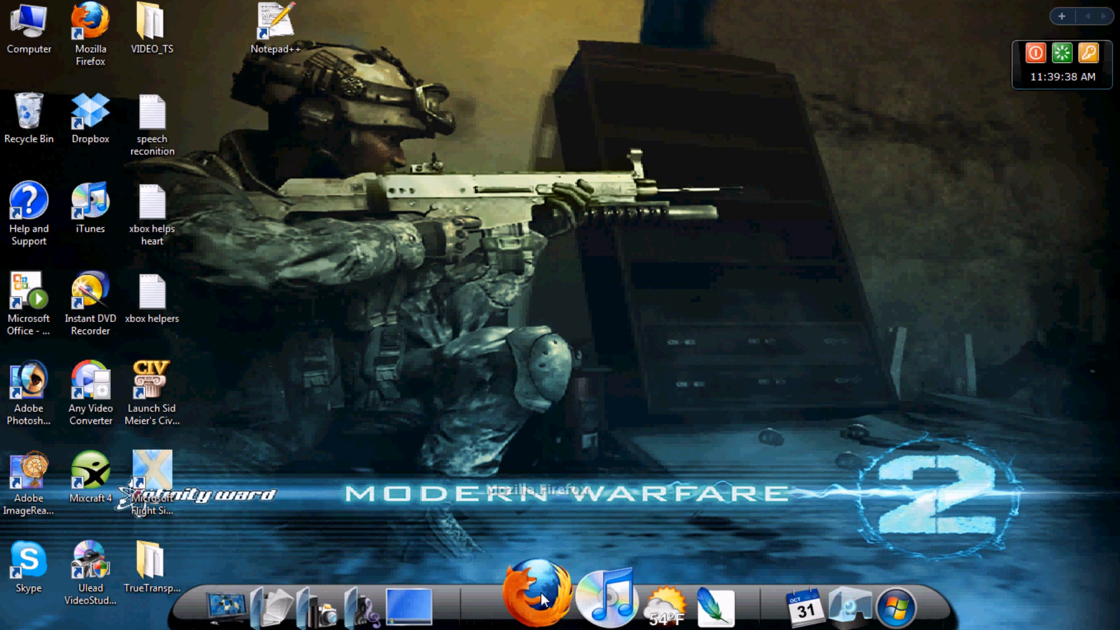
Launch Firefox and search Google for "true transparency" via the truetr suggestion
{"action": "left_click", "coordinate": [534, 593]}
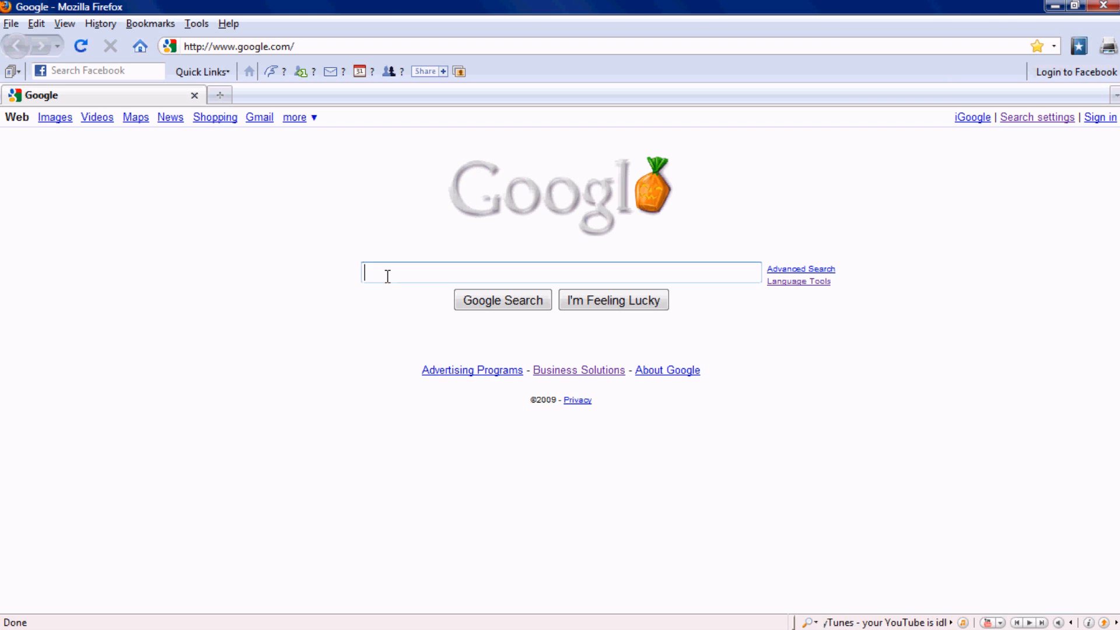
{"action": "type", "text": "t"}
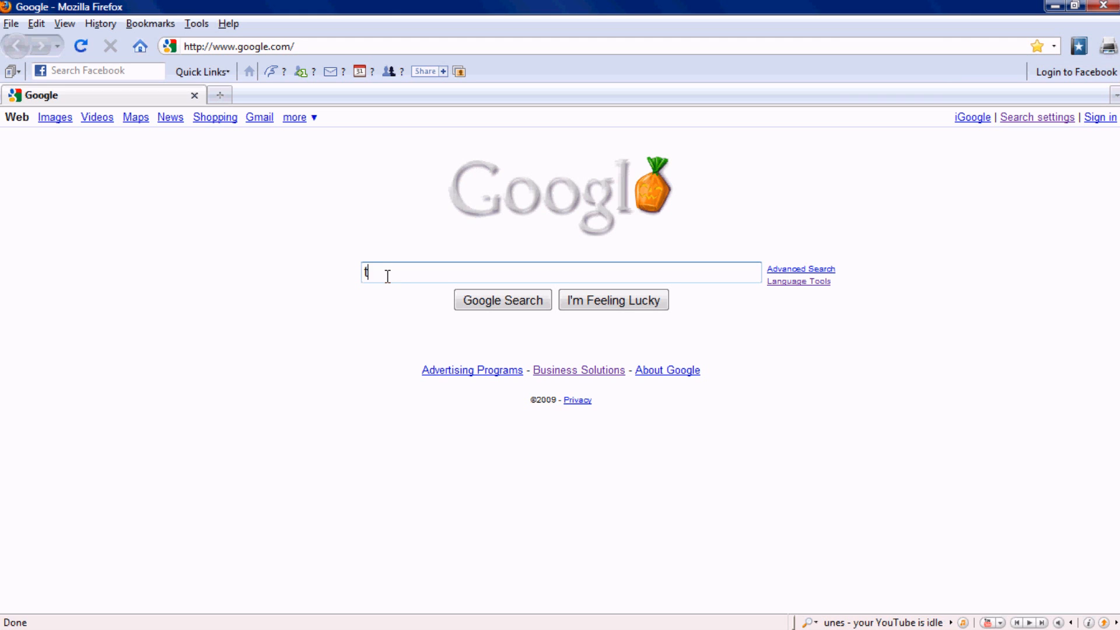
{"action": "type", "text": "ruetr"}
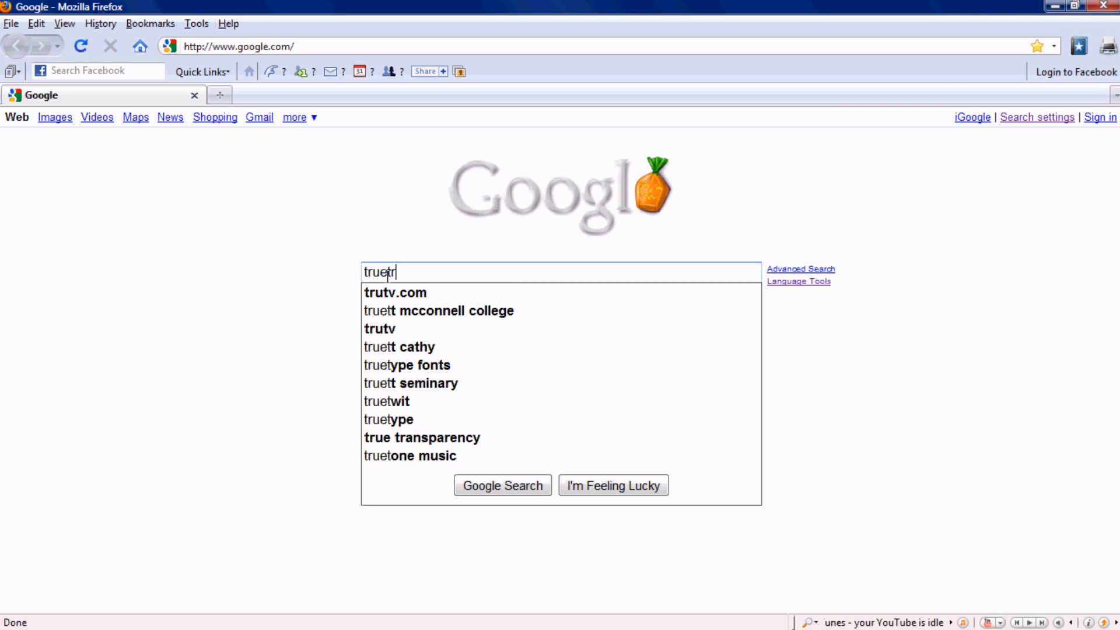
{"action": "left_click", "coordinate": [408, 437]}
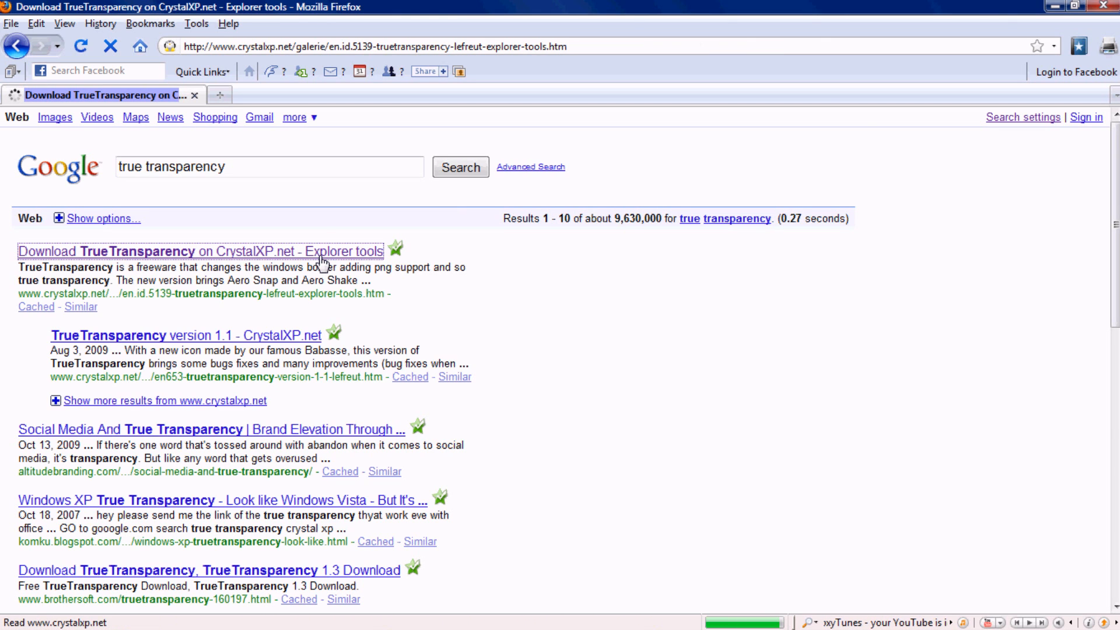
Open the CrystalXP.net Download TrueTransparency result and scroll through the page
{"action": "left_click", "coordinate": [175, 251]}
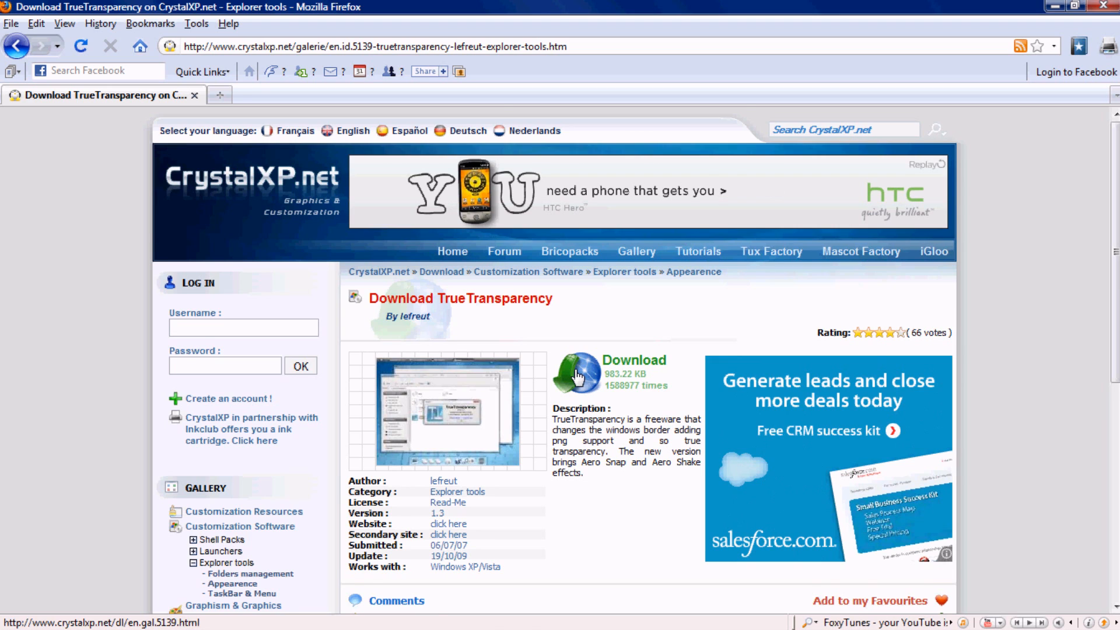
{"action": "scroll", "scroll_direction": "down", "scroll_amount": 3}
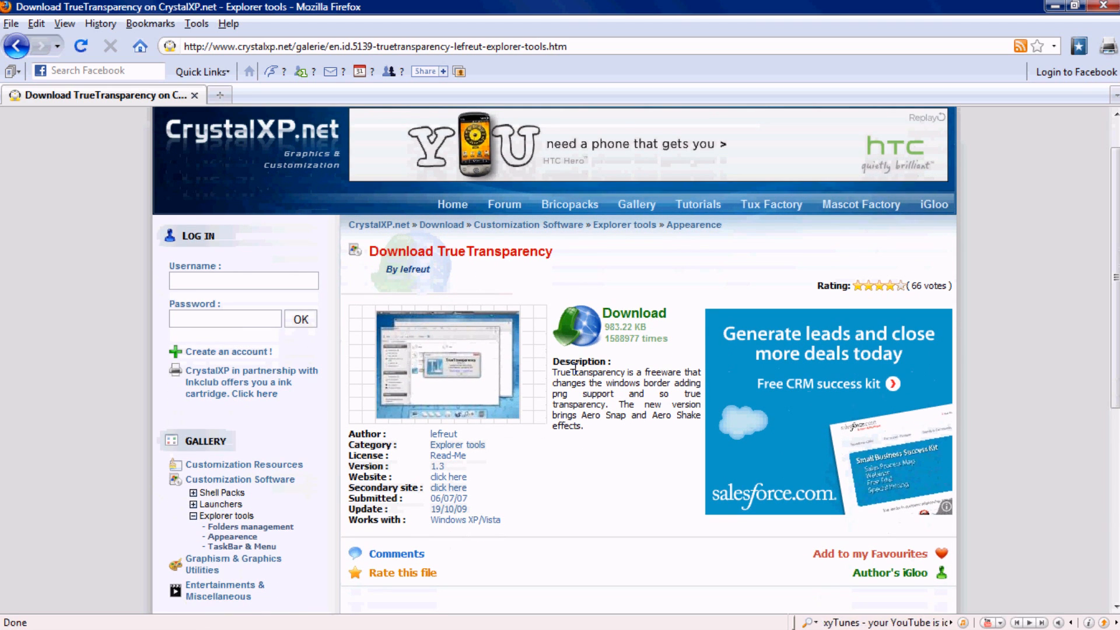
{"action": "mouse_move", "coordinate": [443, 373]}
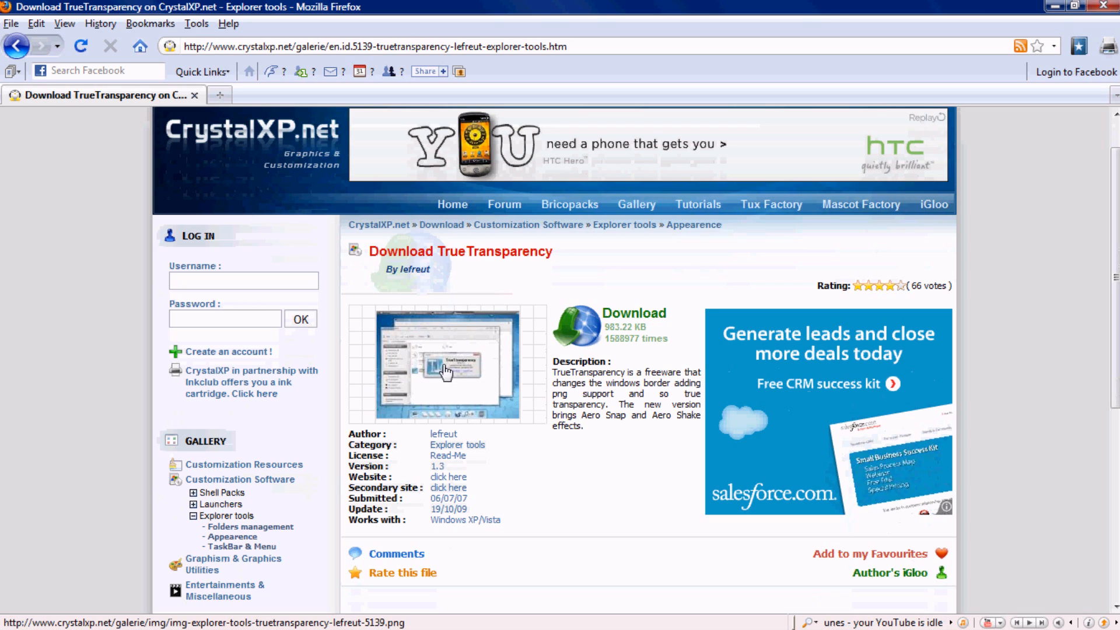
{"action": "mouse_move", "coordinate": [439, 377]}
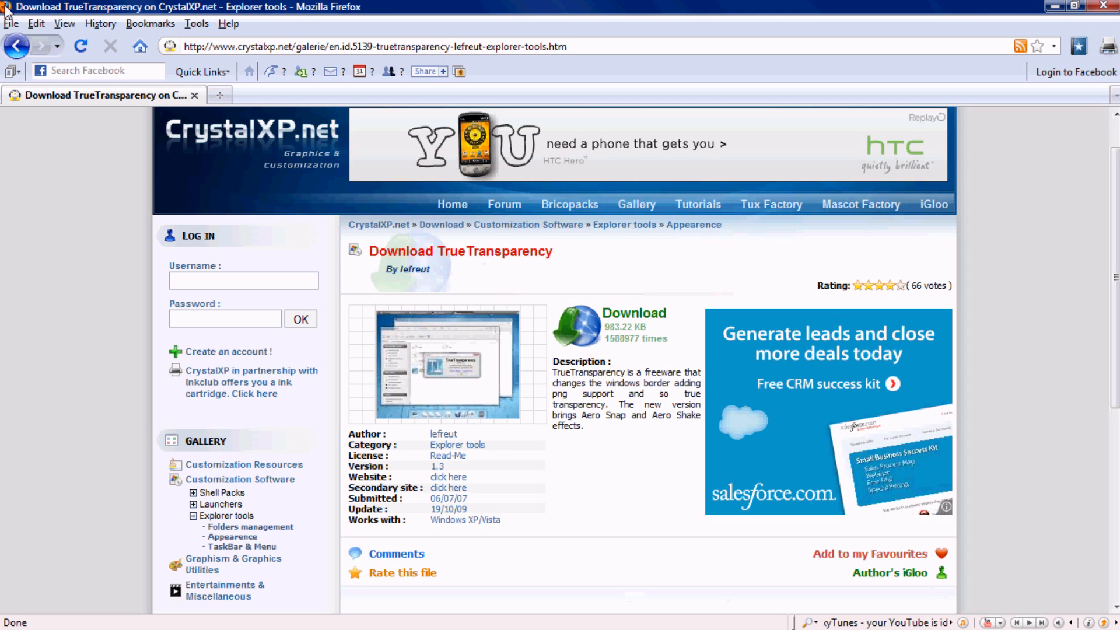
{"action": "mouse_move", "coordinate": [39, 12]}
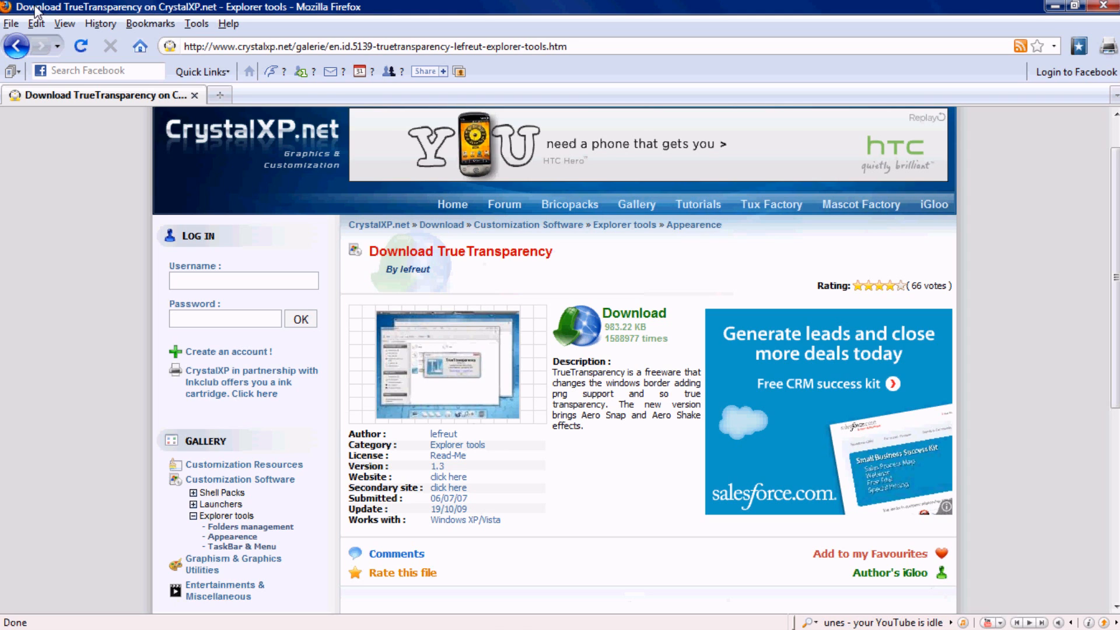
{"action": "mouse_move", "coordinate": [103, 18]}
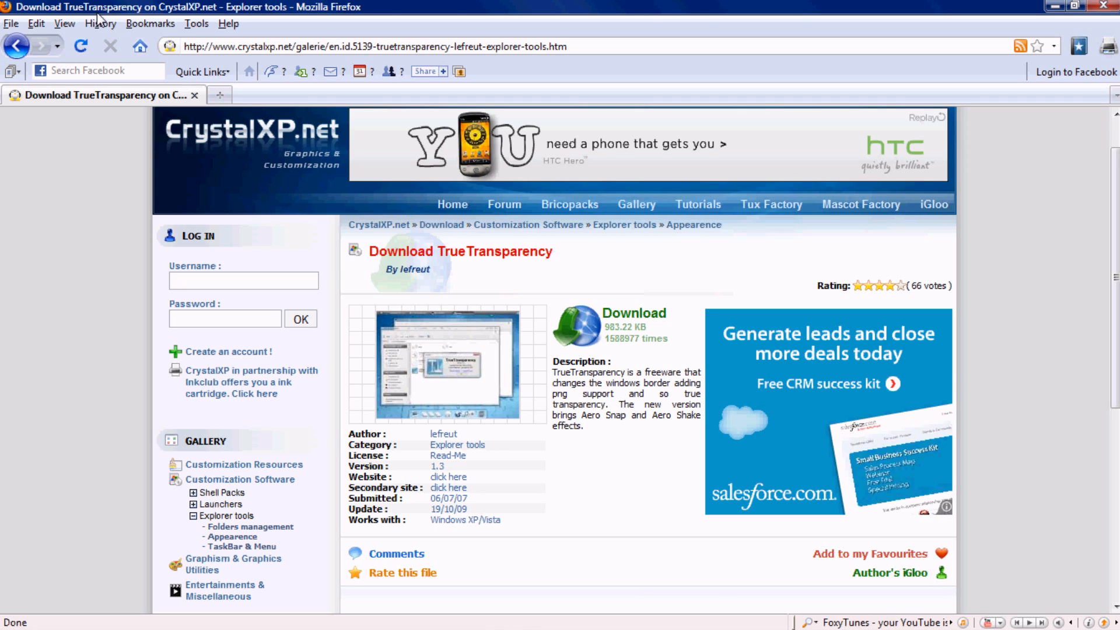
{"action": "mouse_move", "coordinate": [109, 28]}
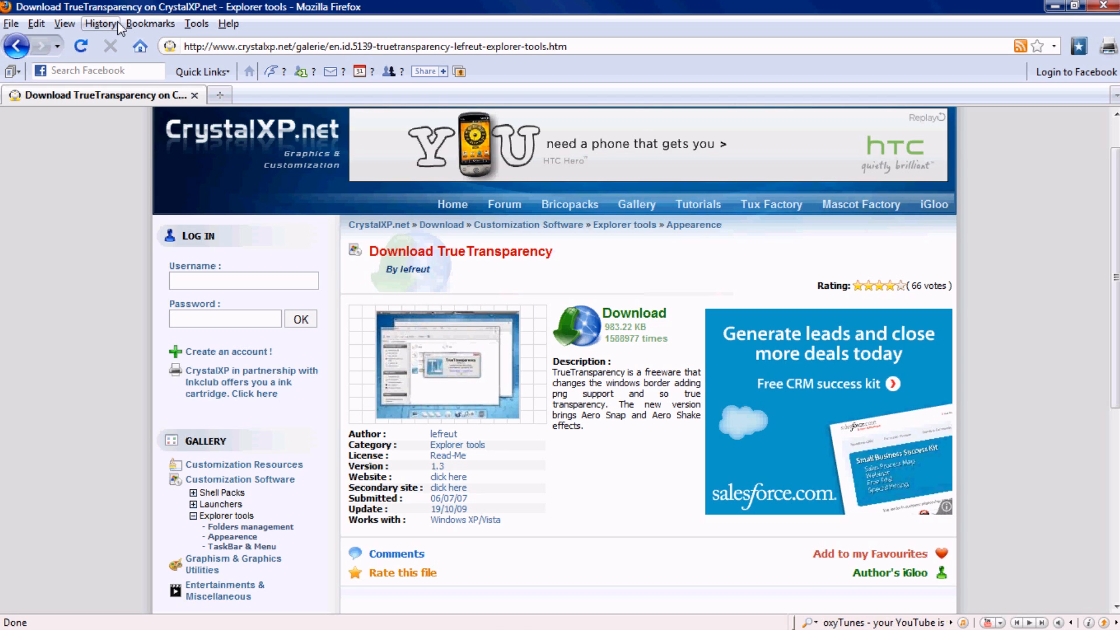
{"action": "mouse_move", "coordinate": [887, 132]}
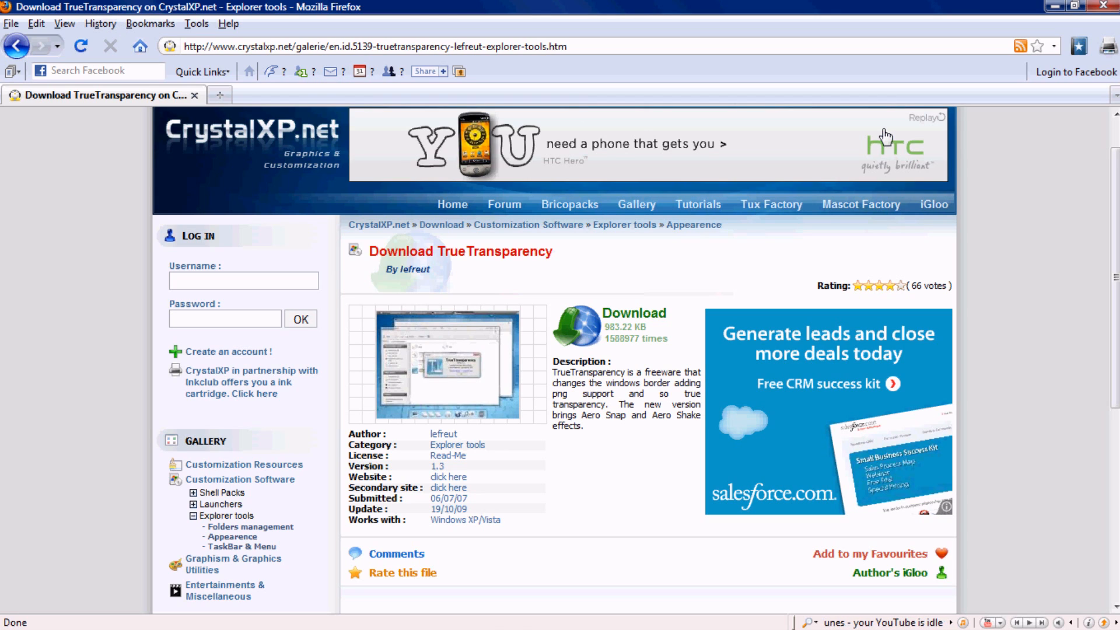
{"action": "mouse_move", "coordinate": [534, 14]}
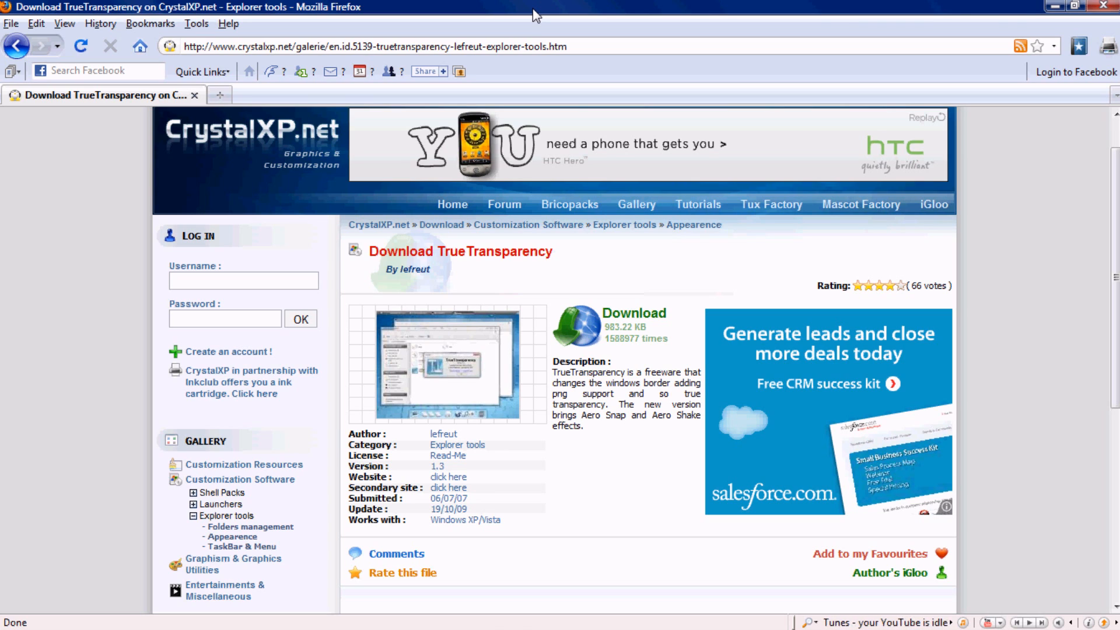
{"action": "mouse_move", "coordinate": [601, 497]}
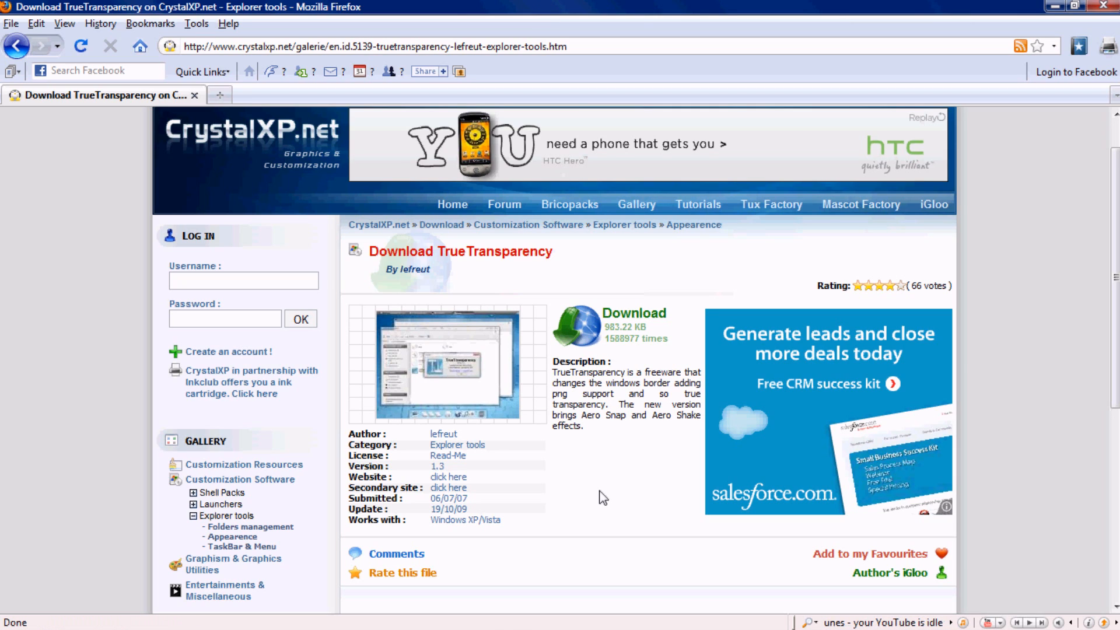
{"action": "mouse_move", "coordinate": [595, 451]}
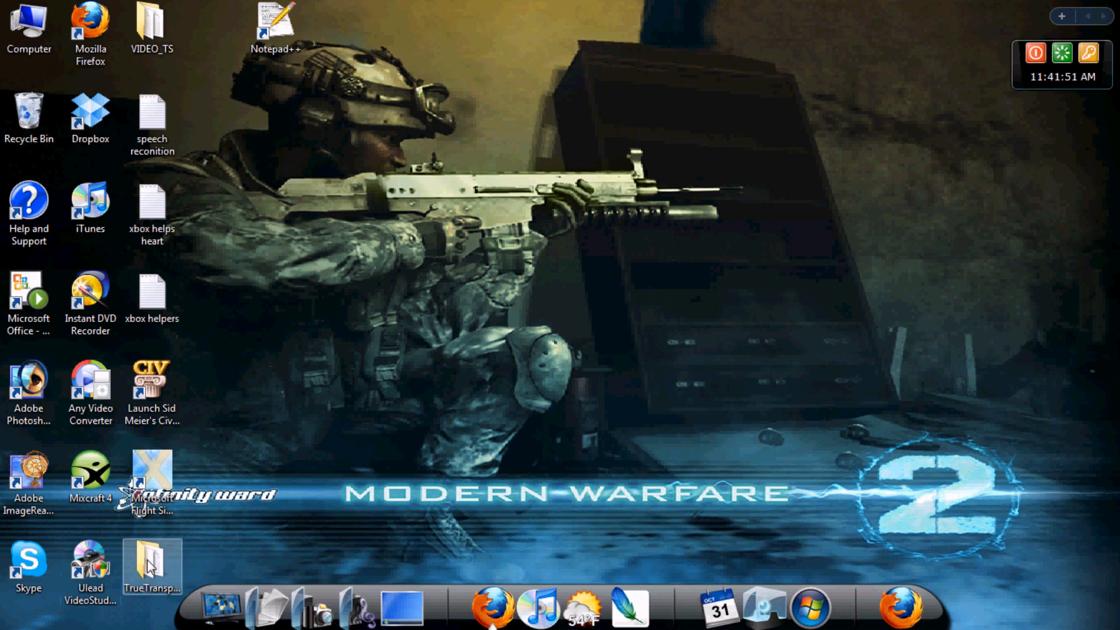
Drag the TrueTransparency folder to mid-desktop and open it to list its files
{"action": "left_click_drag", "start_coordinate": [150, 568], "coordinate": [522, 296]}
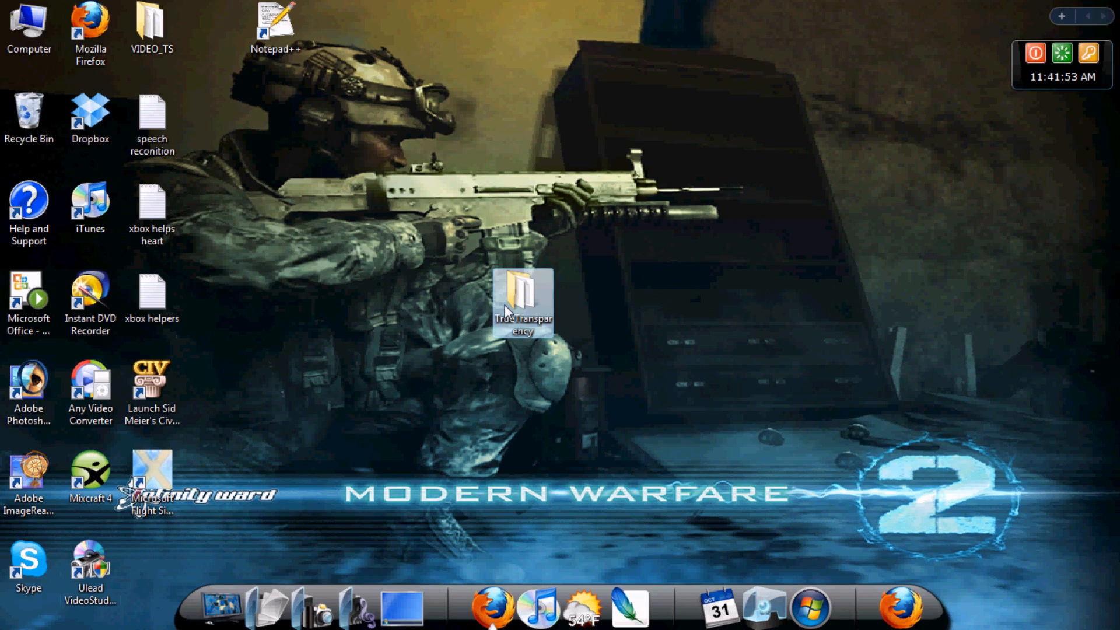
{"action": "double_click", "coordinate": [523, 291]}
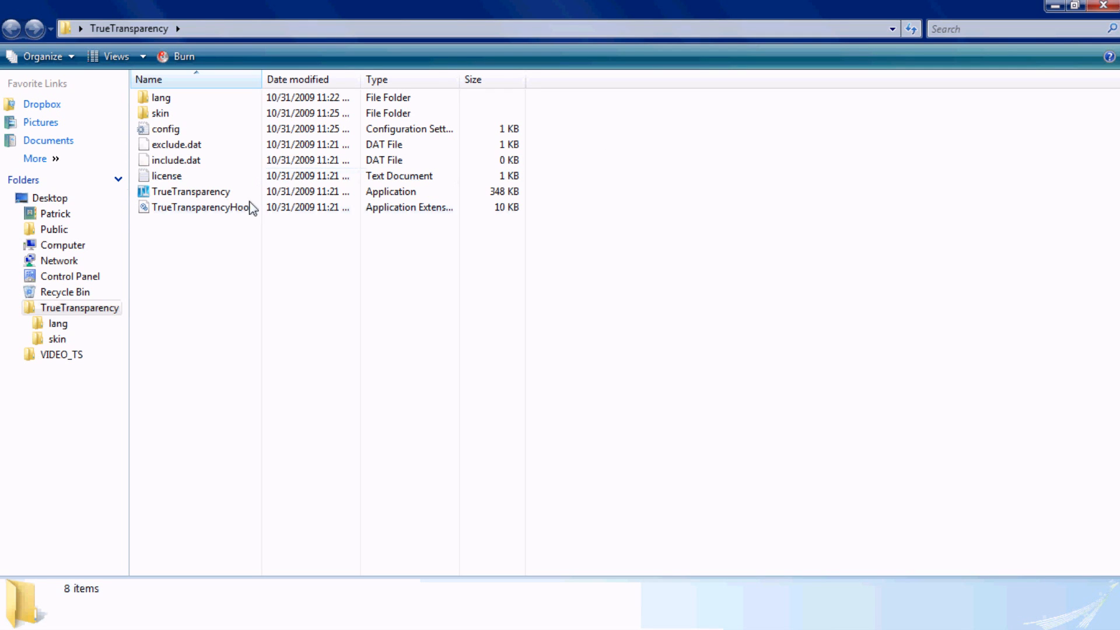
{"action": "mouse_move", "coordinate": [177, 197]}
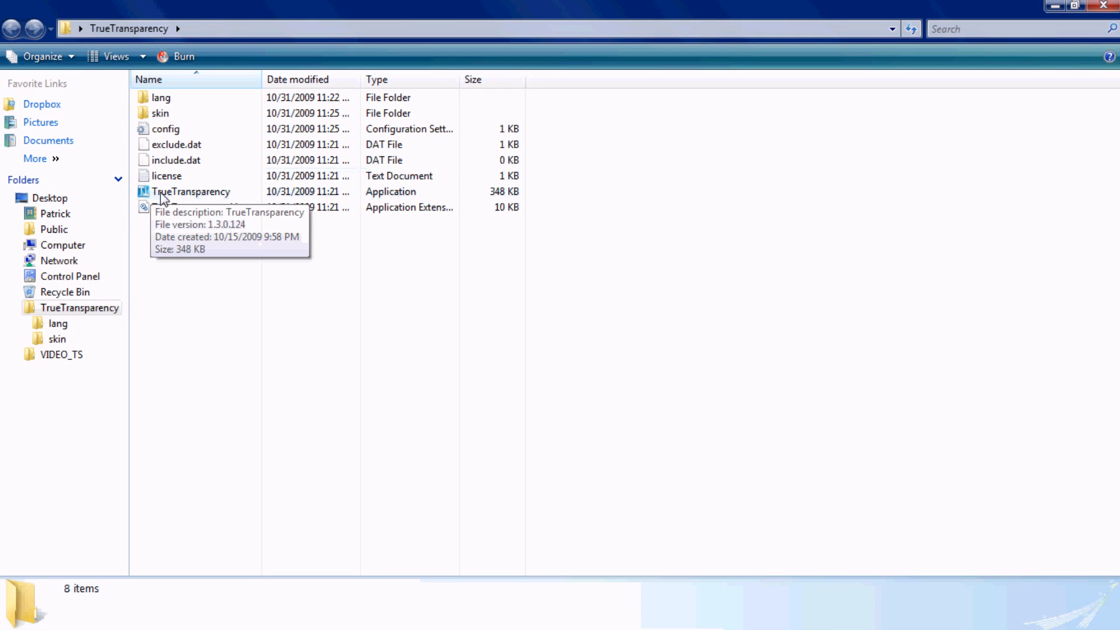
{"action": "mouse_move", "coordinate": [408, 198]}
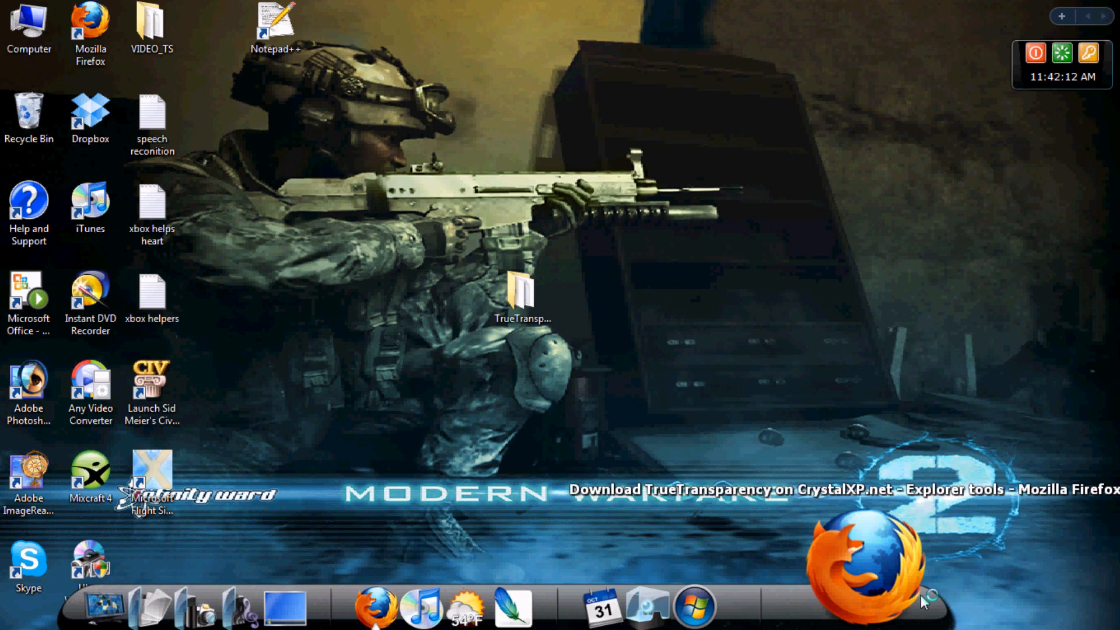
Restore Firefox, go to google.com and start entering "true transparency mac skin"
{"action": "left_click", "coordinate": [861, 565]}
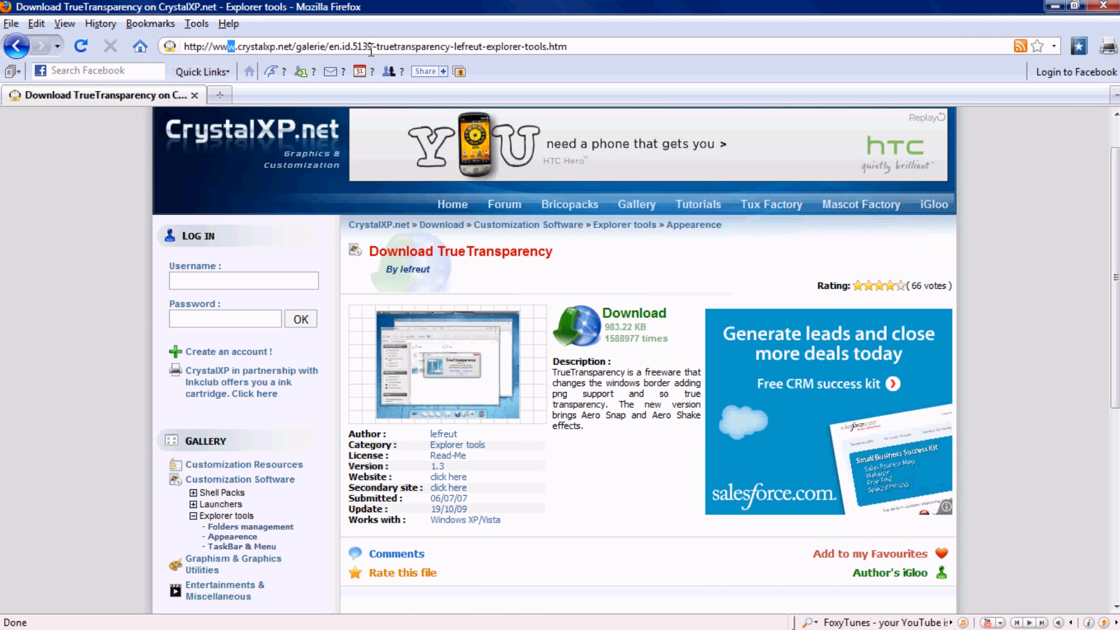
{"action": "left_click", "coordinate": [372, 46]}
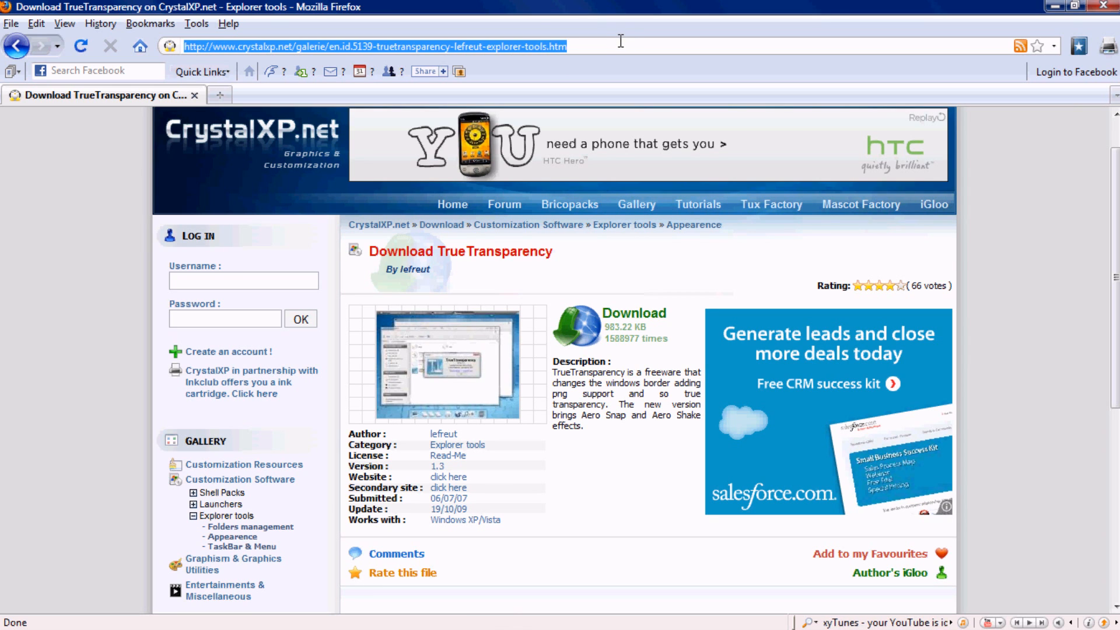
{"action": "type", "text": "http://google.com/"}
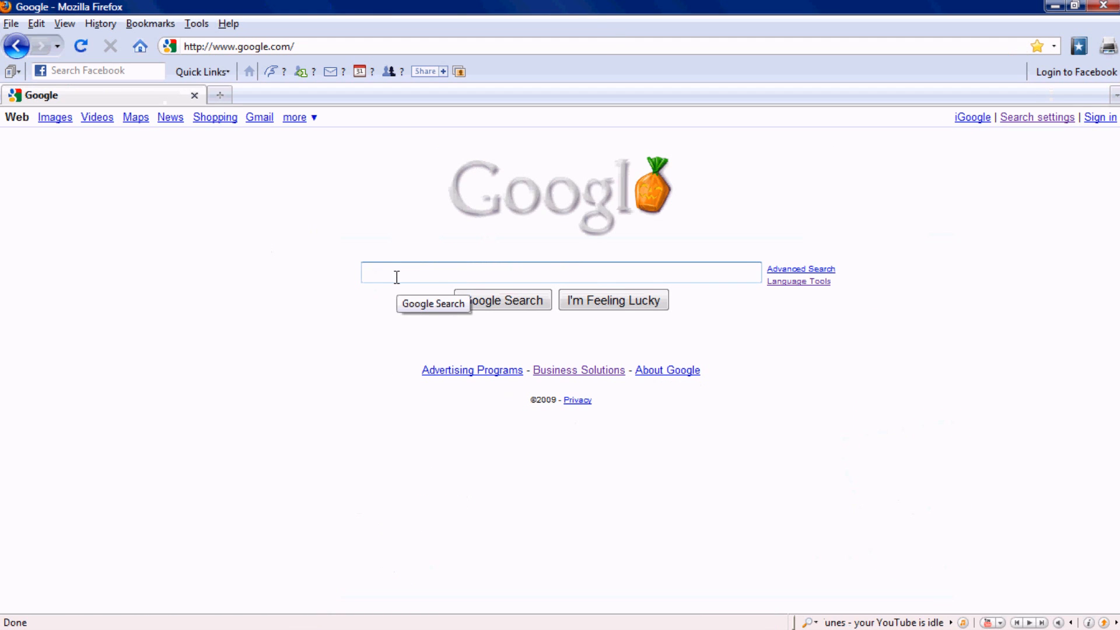
{"action": "type", "text": "true transparency mac skin"}
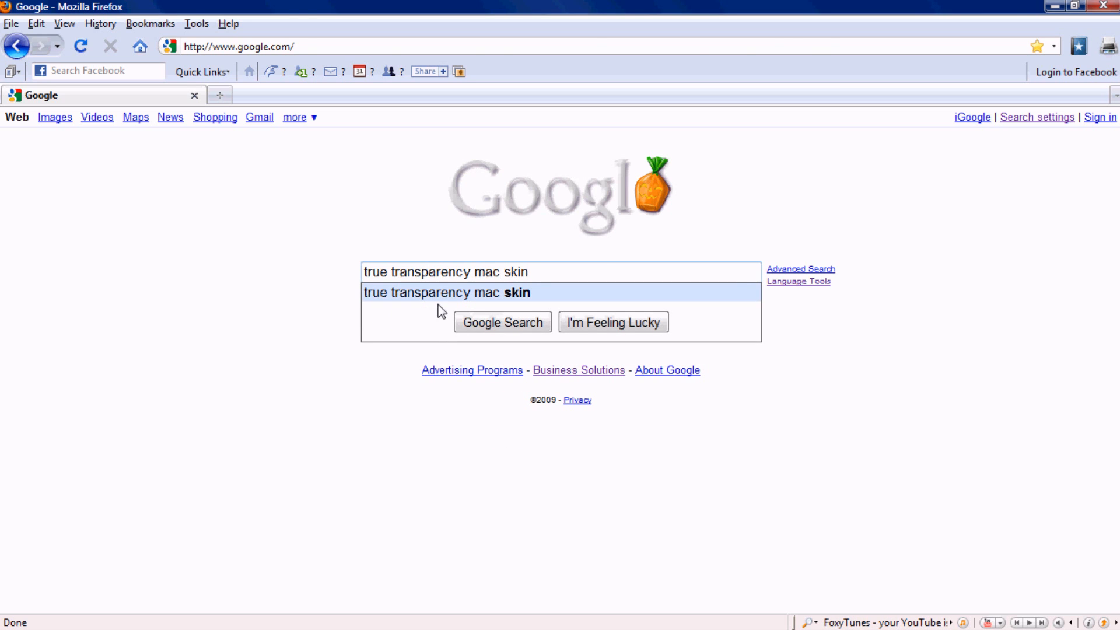
Run the mac skin search, then reopen the desktop TrueTransparency folder
{"action": "left_click", "coordinate": [501, 322]}
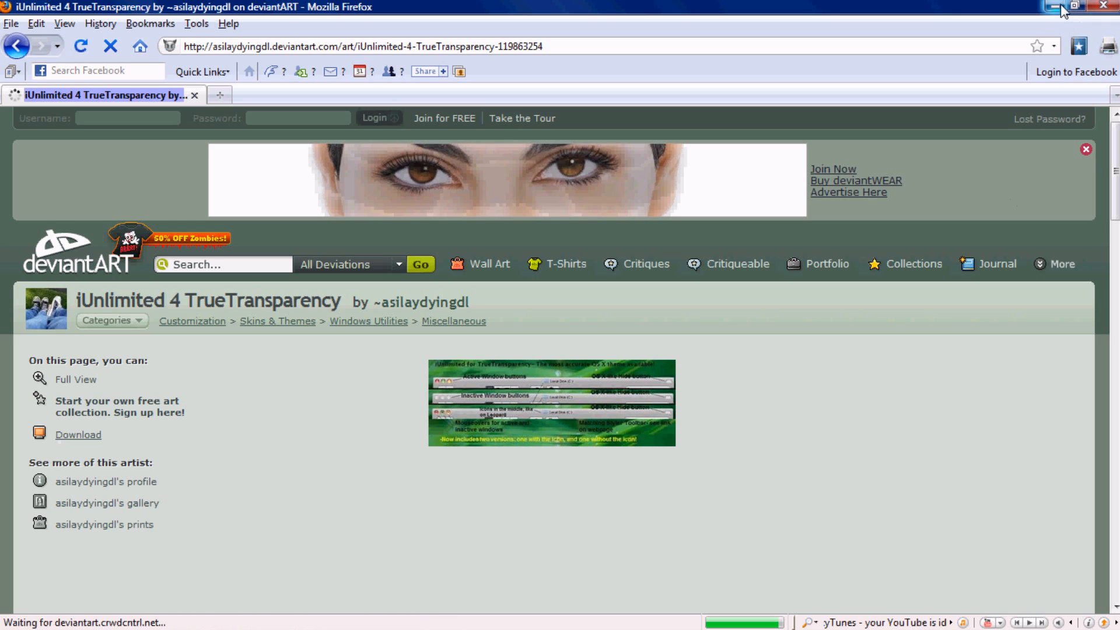
{"action": "mouse_move", "coordinate": [1055, 7]}
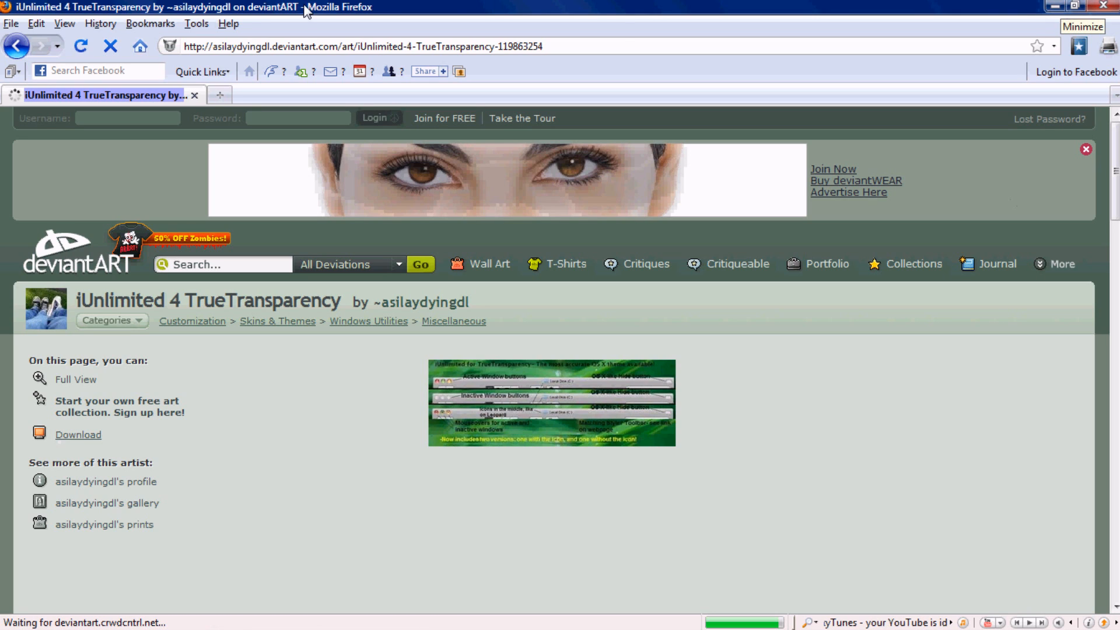
{"action": "mouse_move", "coordinate": [44, 30]}
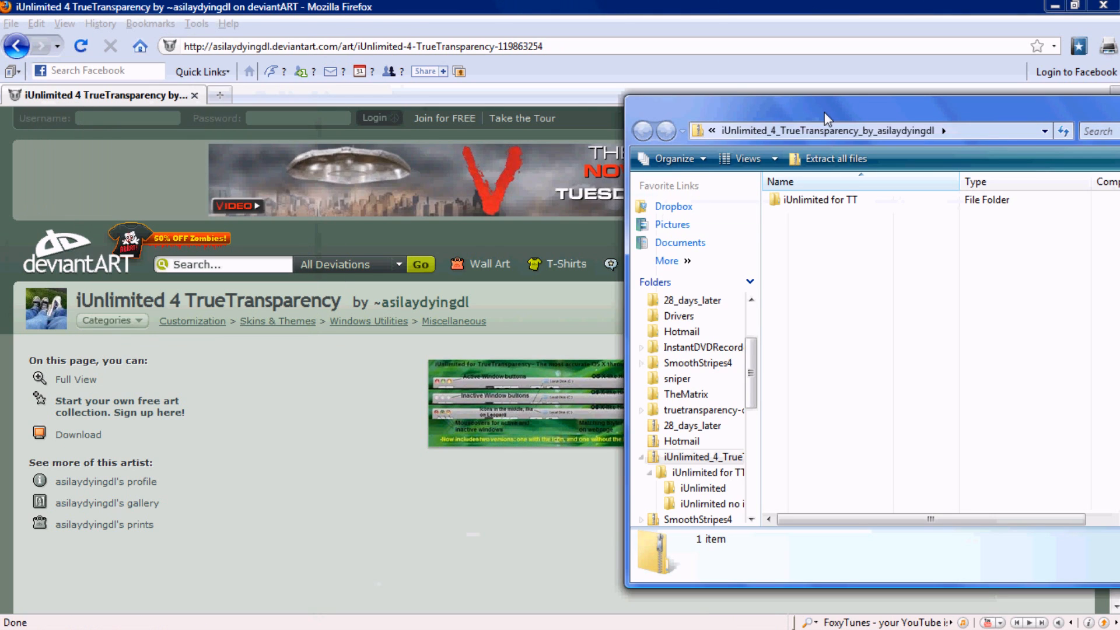
{"action": "mouse_move", "coordinate": [502, 469]}
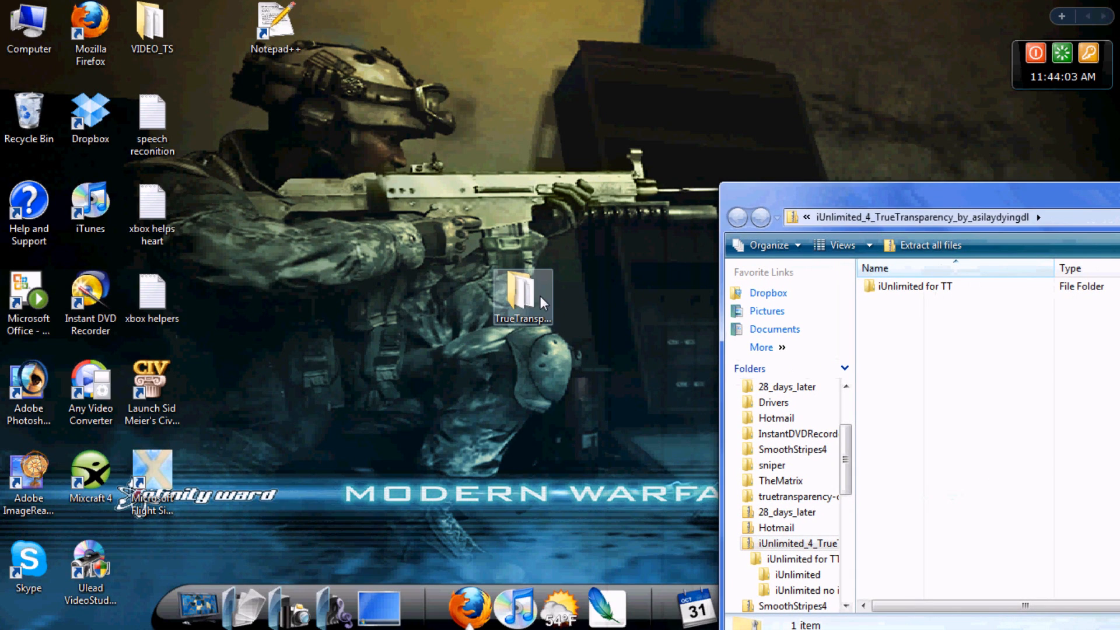
{"action": "double_click", "coordinate": [526, 297]}
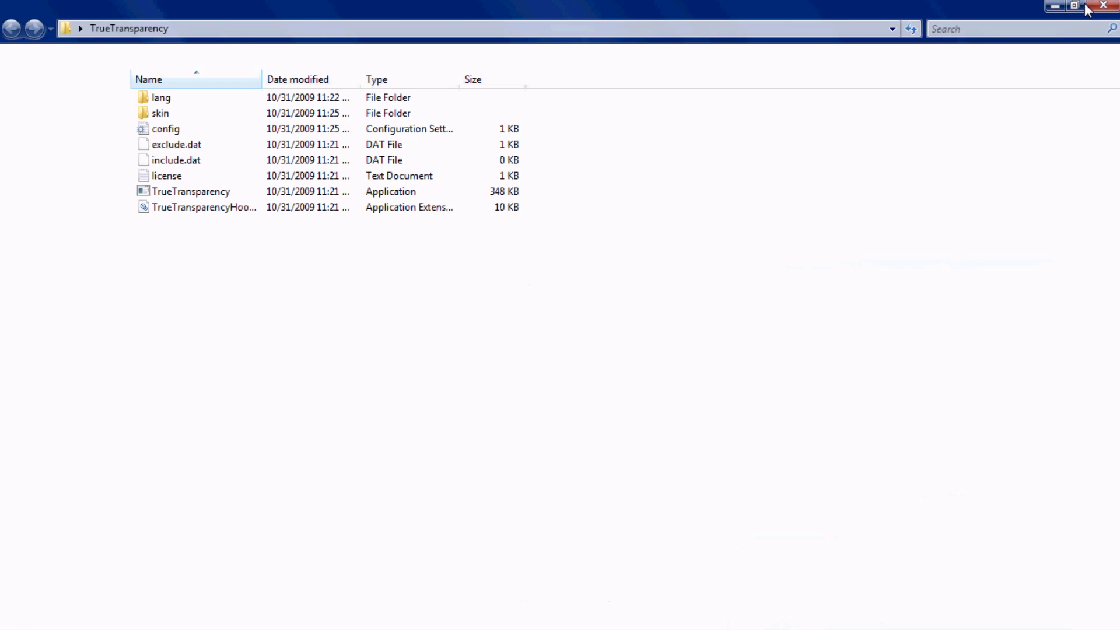
Browse the archive's iUnlimited for TT folder and select the TrueTransparency program file
{"action": "left_click", "coordinate": [1075, 4]}
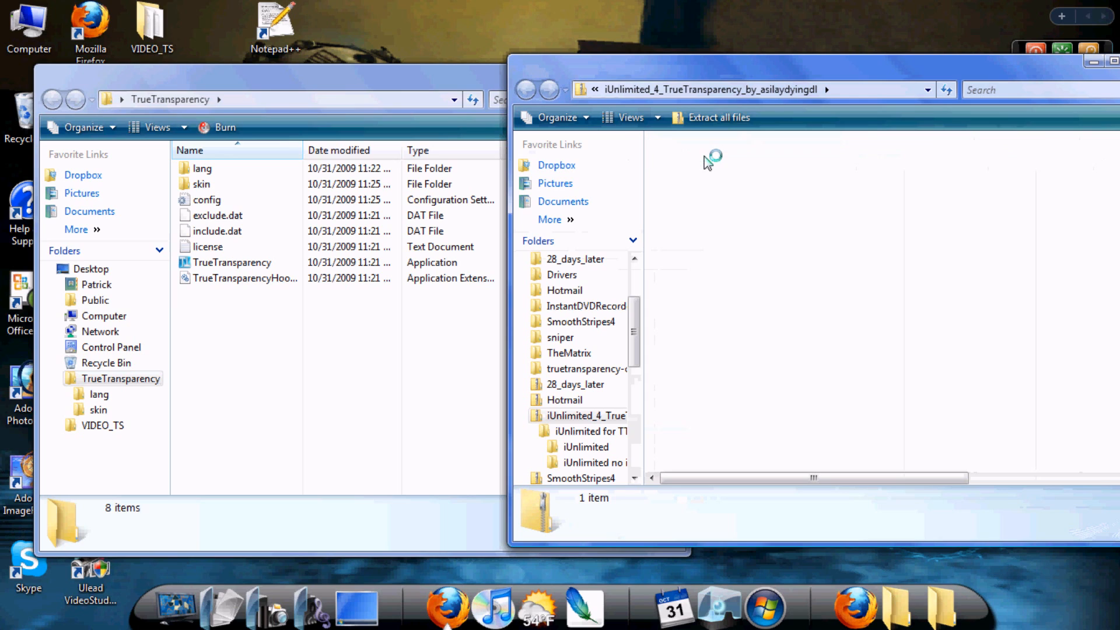
{"action": "double_click", "coordinate": [590, 432]}
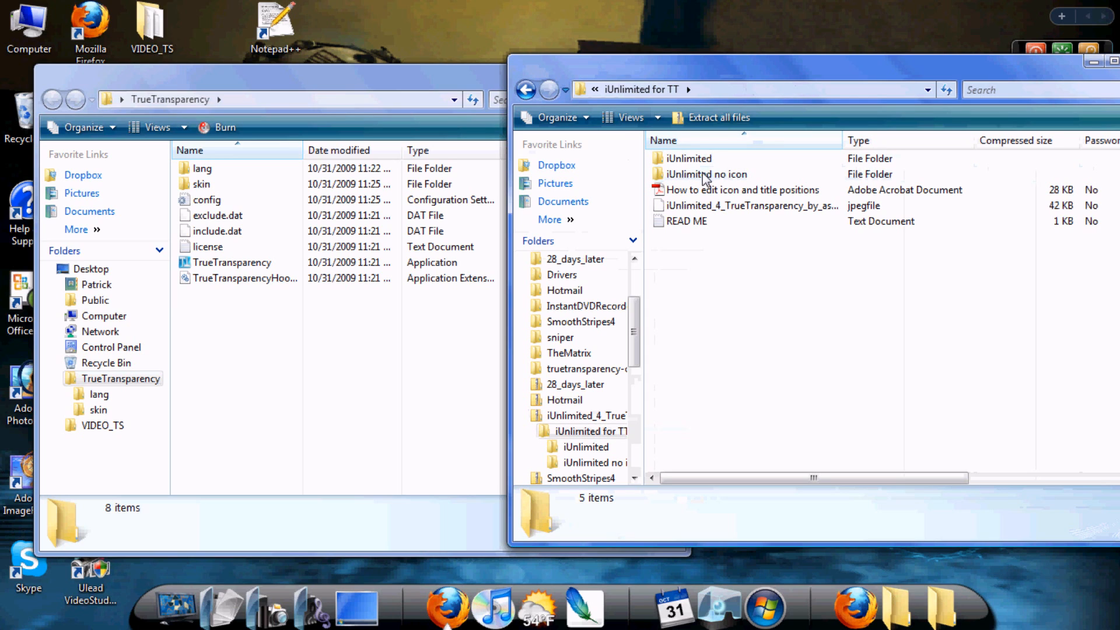
{"action": "mouse_move", "coordinate": [698, 159]}
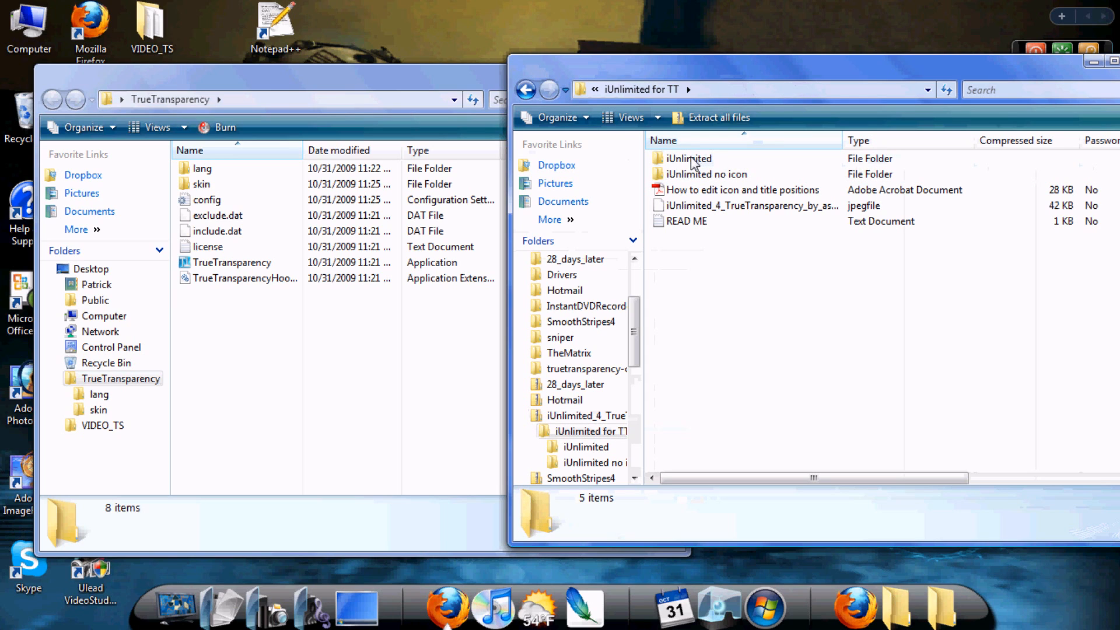
{"action": "mouse_move", "coordinate": [700, 174]}
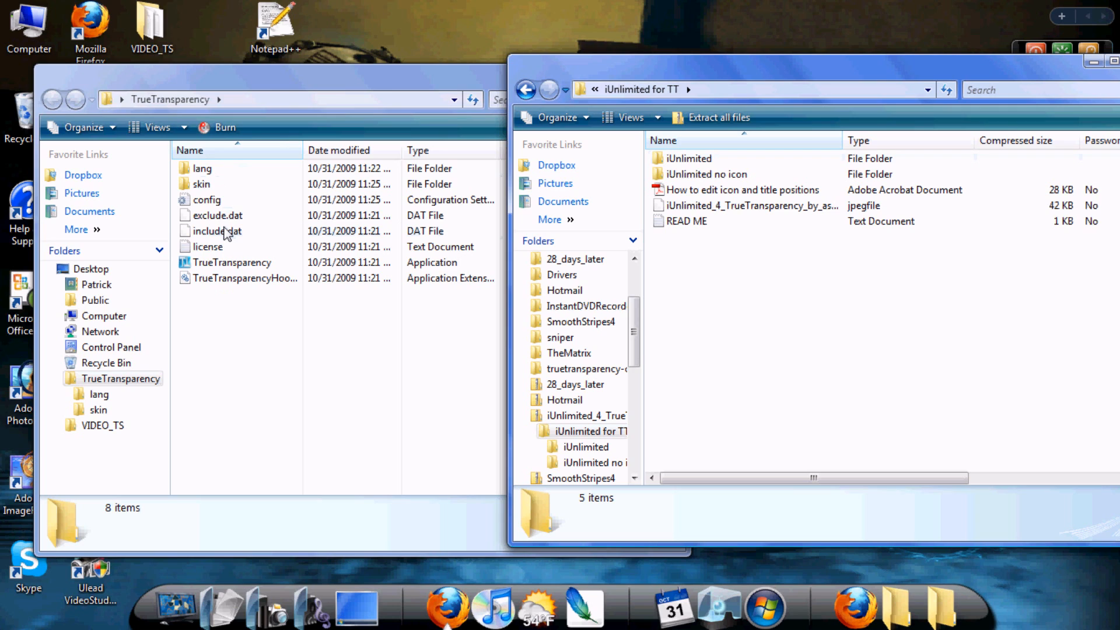
{"action": "mouse_move", "coordinate": [199, 198]}
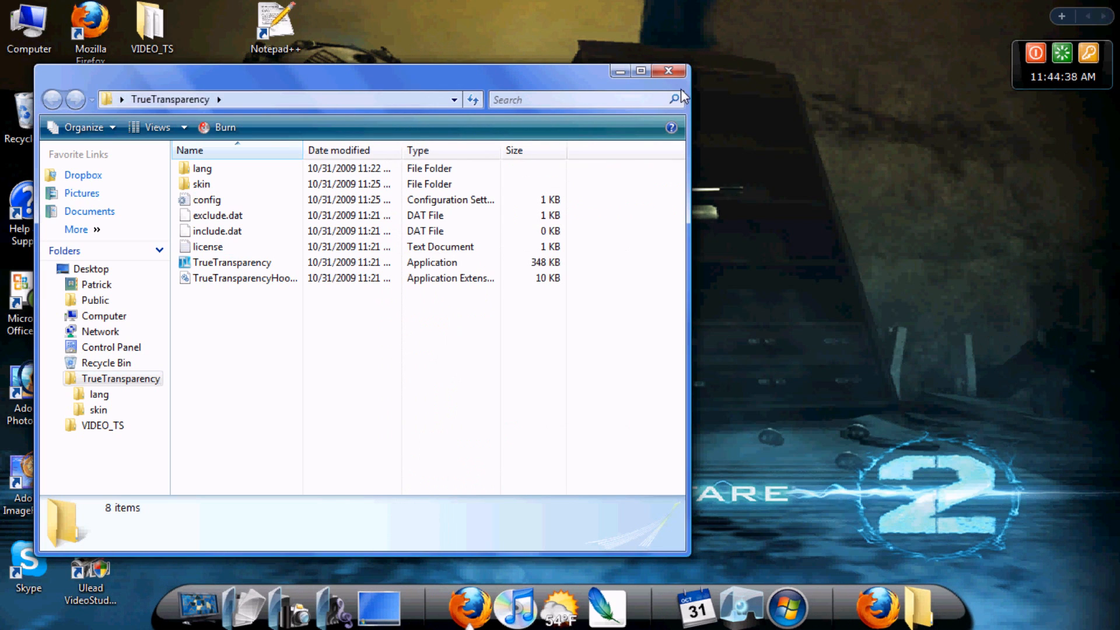
{"action": "left_click", "coordinate": [231, 263]}
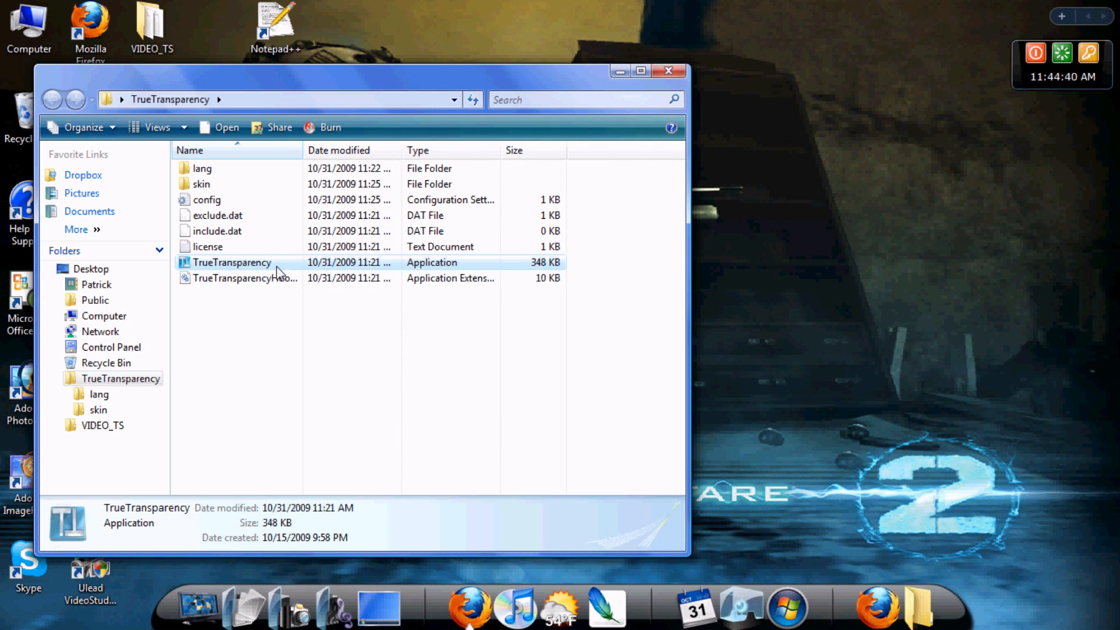
Run TrueTransparency.exe, confirm the security warning, and reposition the folder window
{"action": "double_click", "coordinate": [231, 262]}
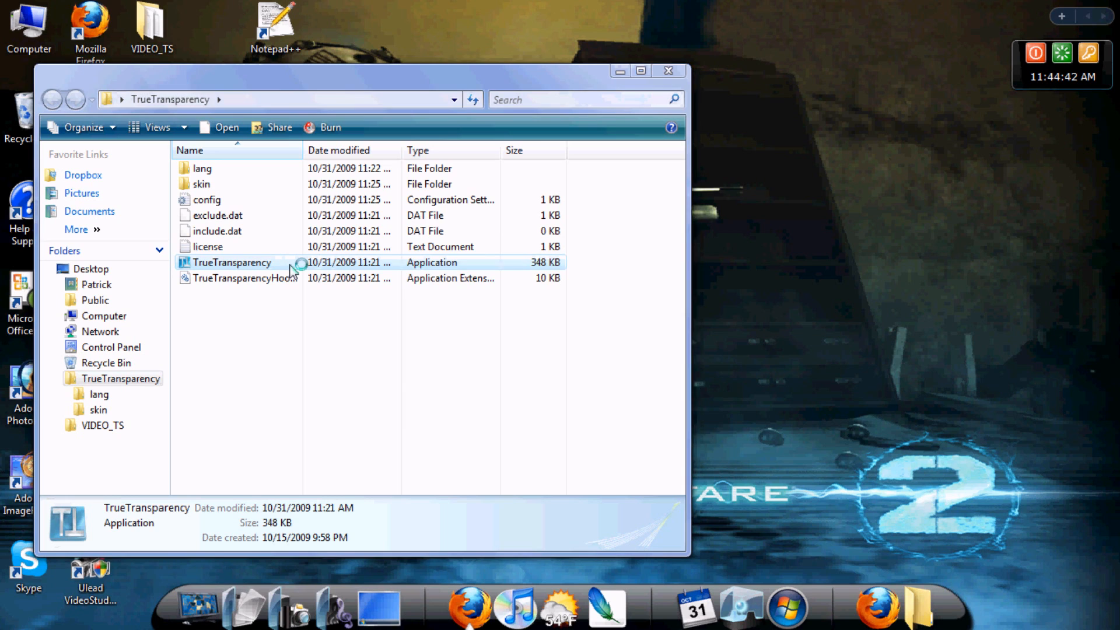
{"action": "double_click", "coordinate": [231, 261]}
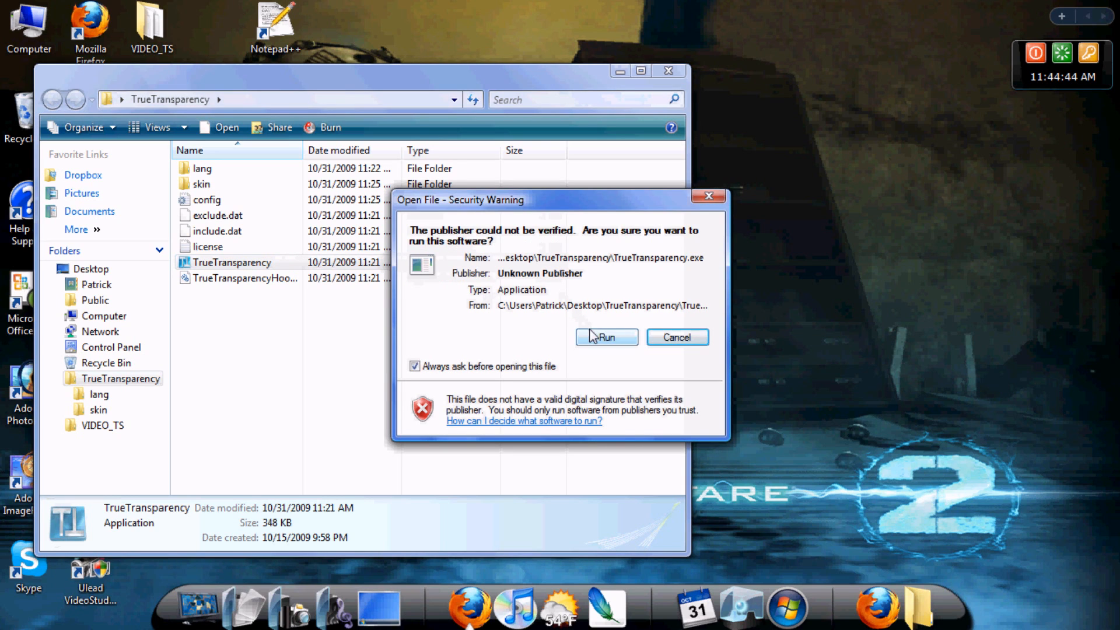
{"action": "left_click", "coordinate": [607, 337]}
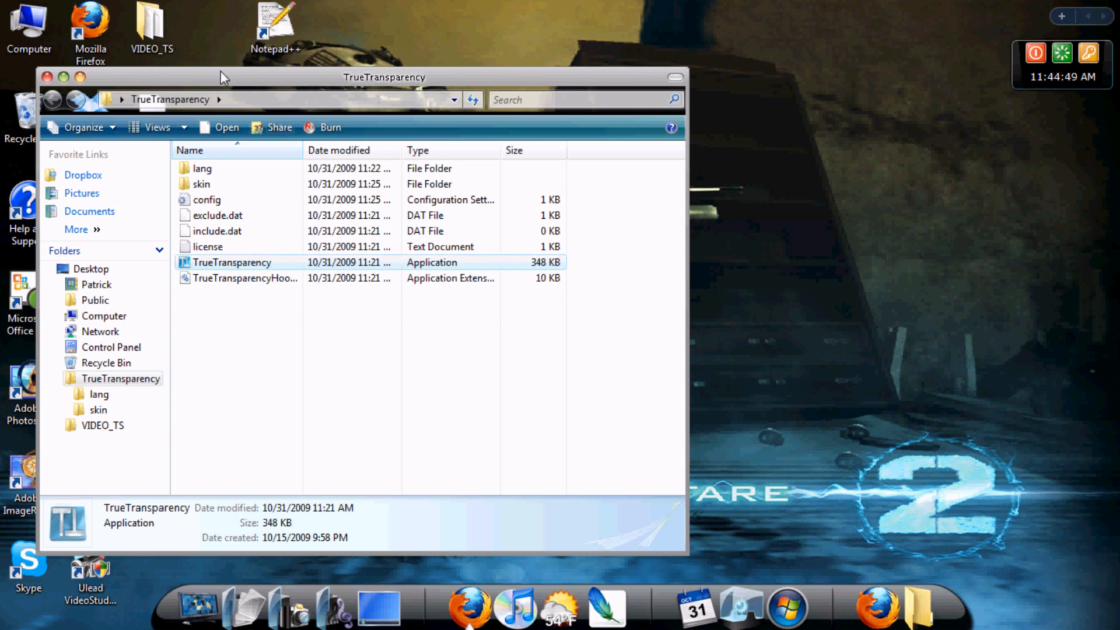
{"action": "left_click_drag", "start_coordinate": [224, 77], "coordinate": [504, 114]}
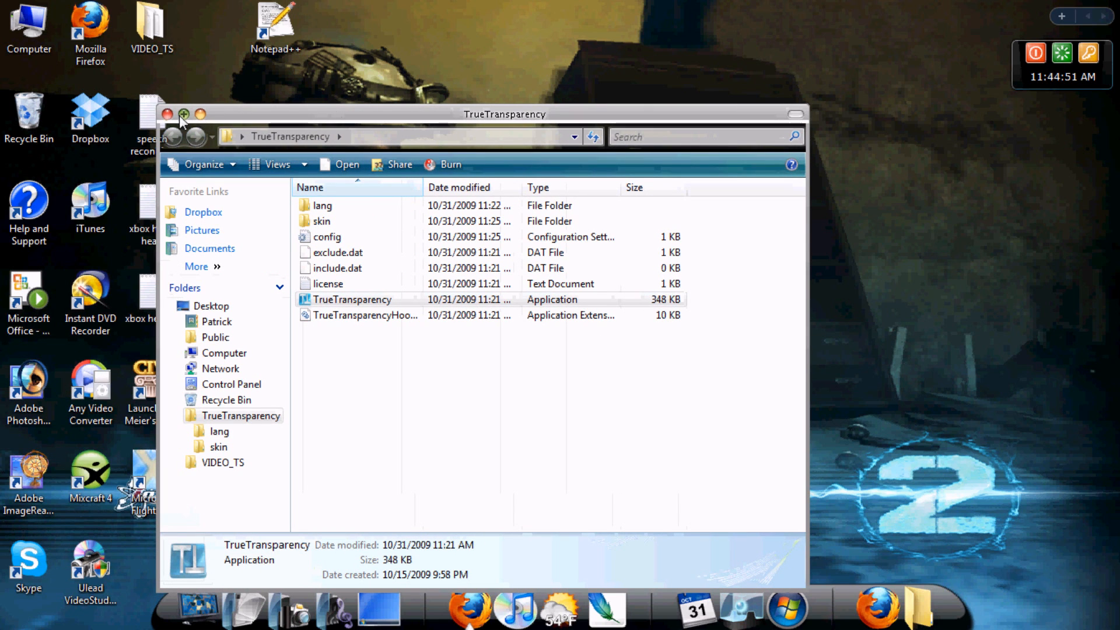
{"action": "mouse_move", "coordinate": [840, 168]}
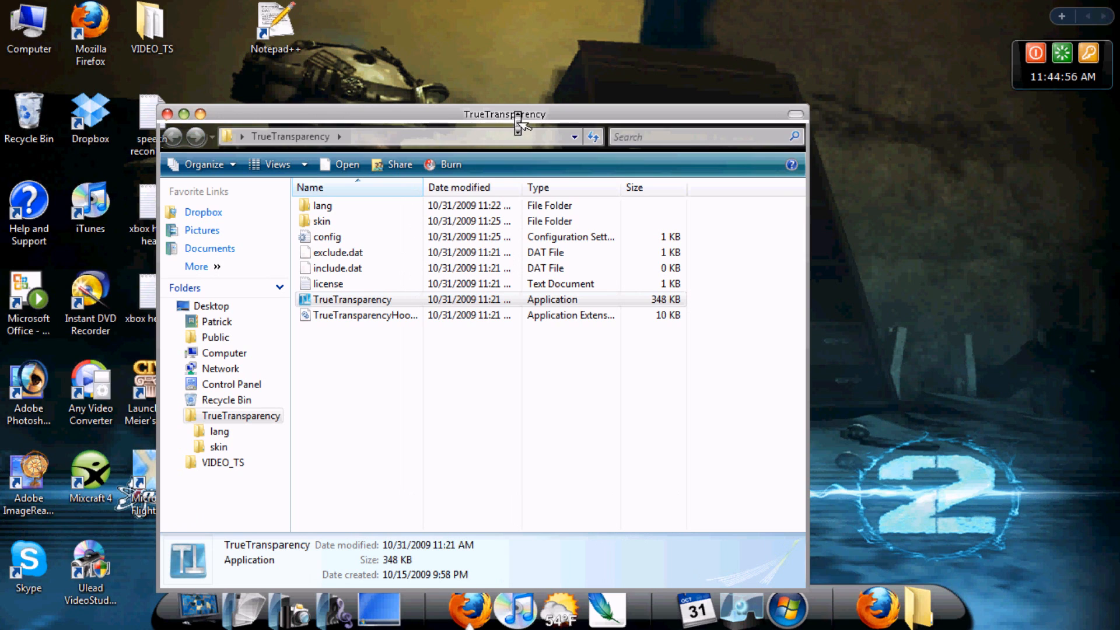
{"action": "mouse_move", "coordinate": [219, 139]}
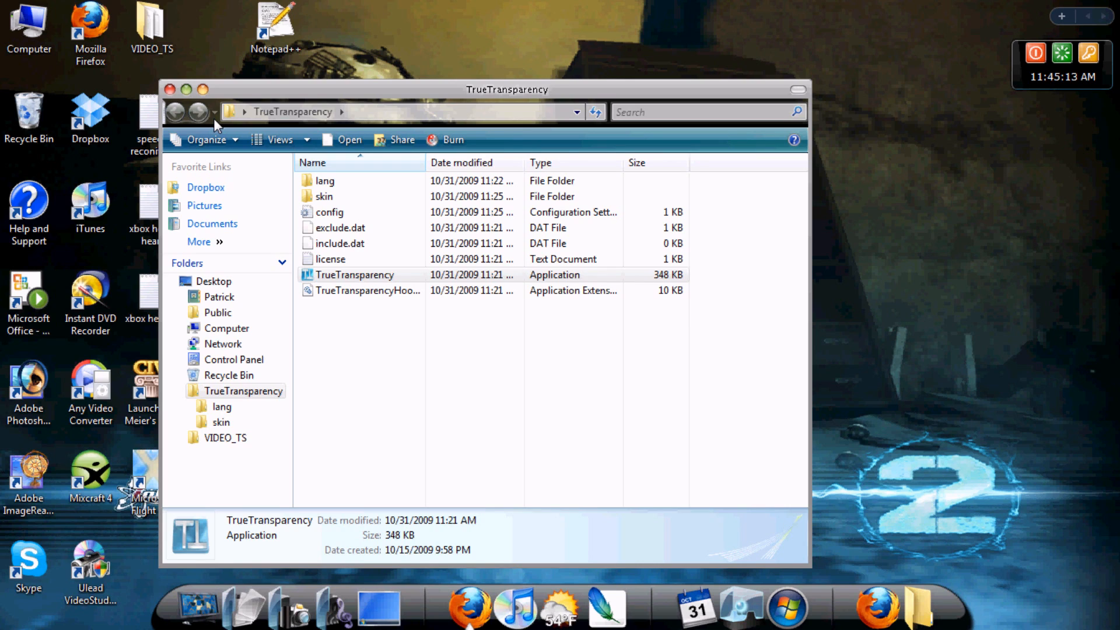
{"action": "left_click", "coordinate": [90, 201]}
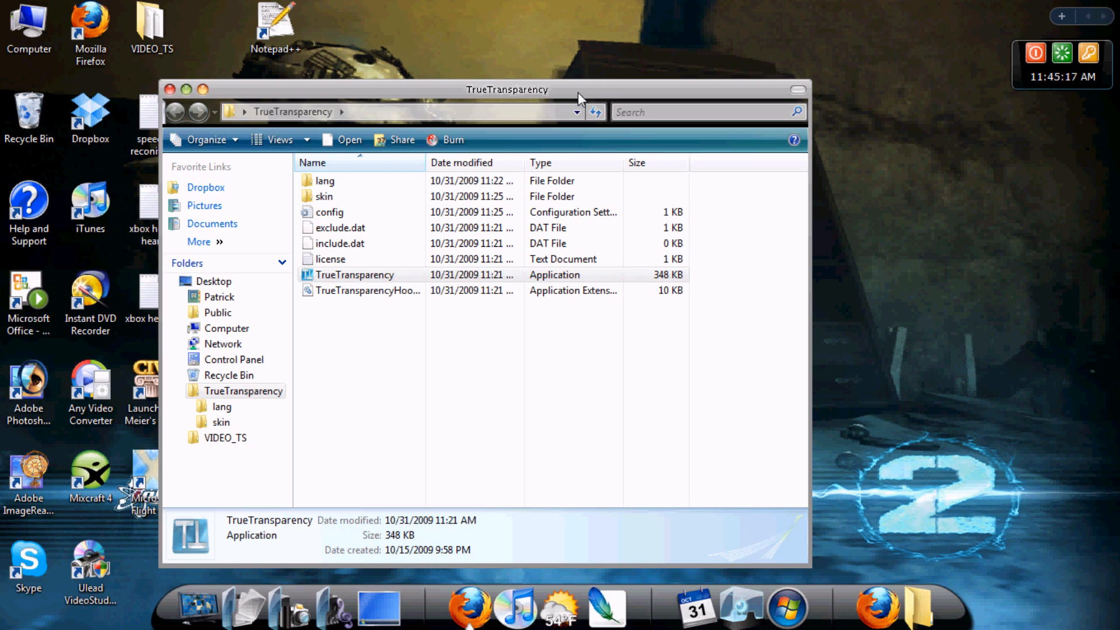
{"action": "mouse_move", "coordinate": [855, 89]}
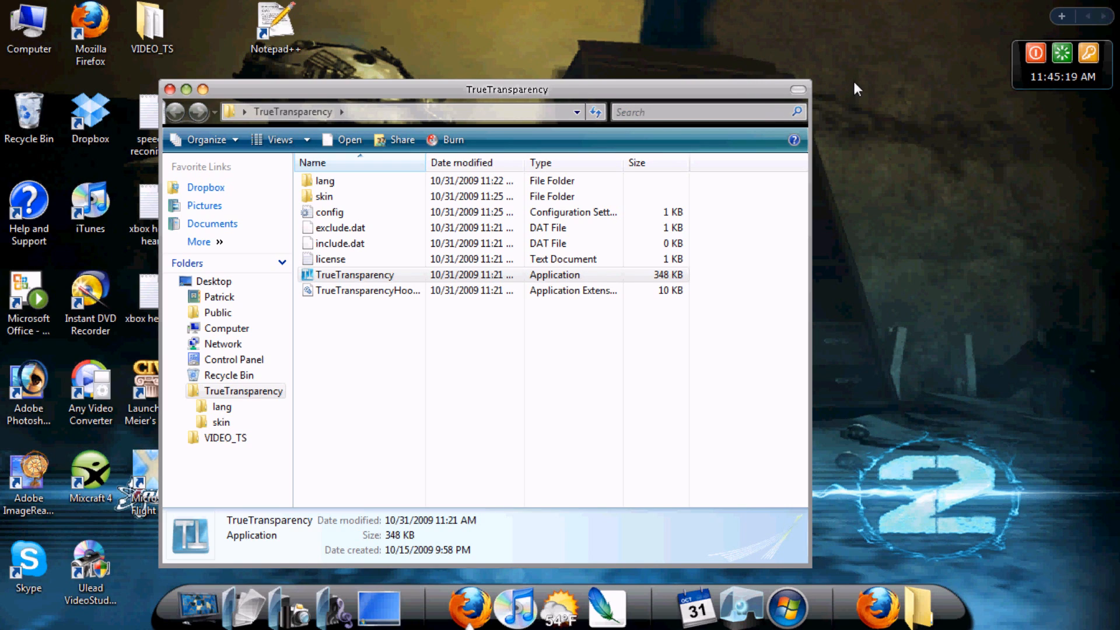
{"action": "mouse_move", "coordinate": [72, 244]}
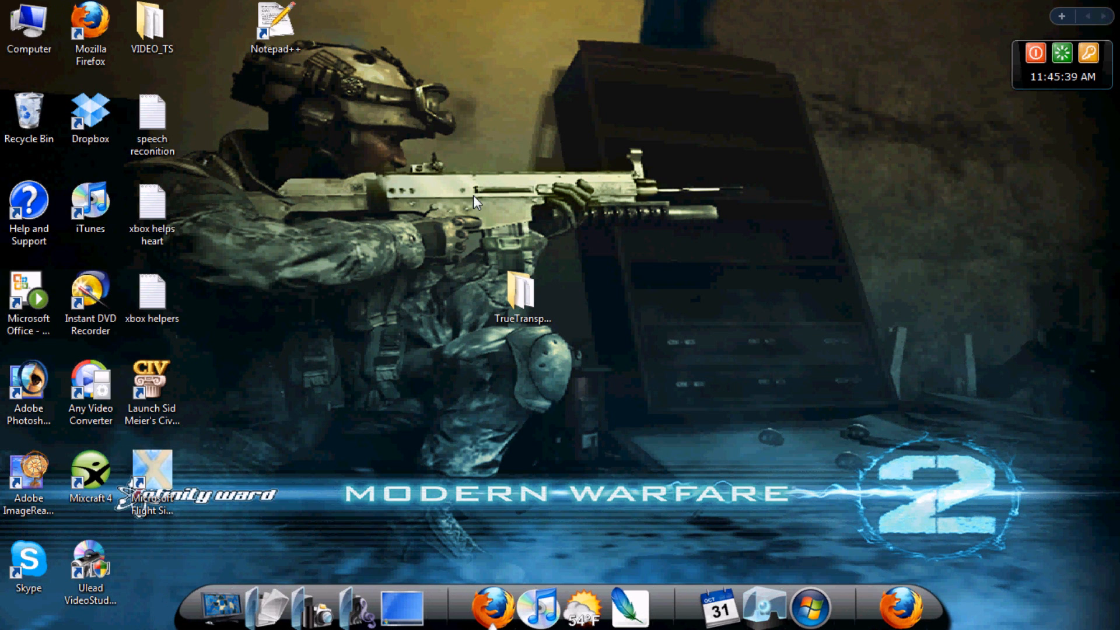
Snap the reopened folder to the left half and place Firefox's deviantART page beside it
{"action": "double_click", "coordinate": [525, 293]}
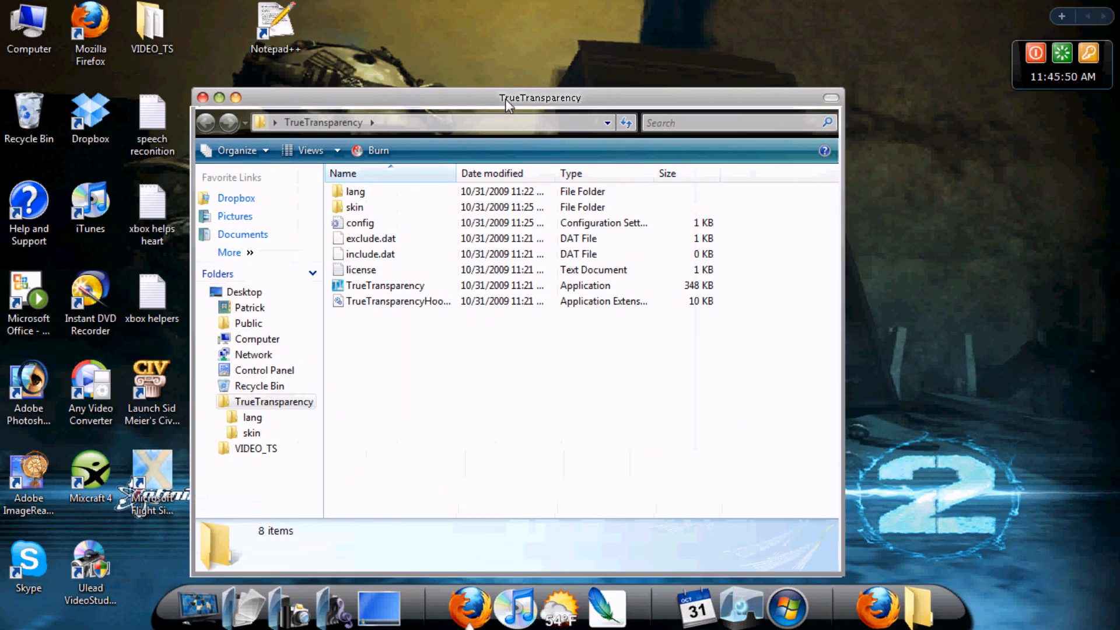
{"action": "left_click_drag", "start_coordinate": [539, 96], "coordinate": [508, 0]}
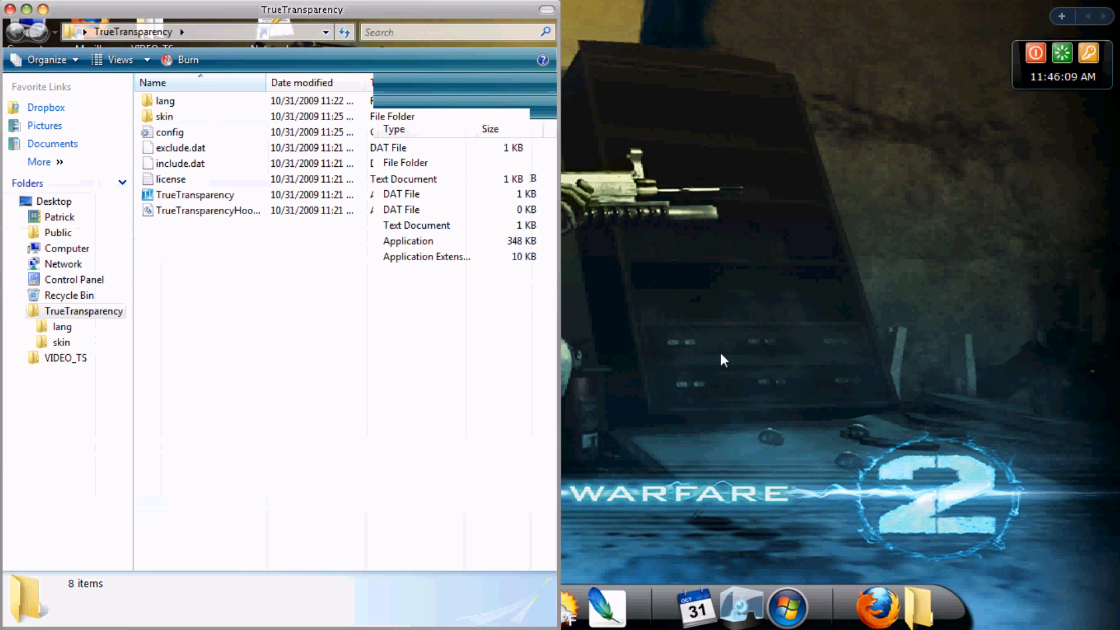
{"action": "mouse_move", "coordinate": [695, 481]}
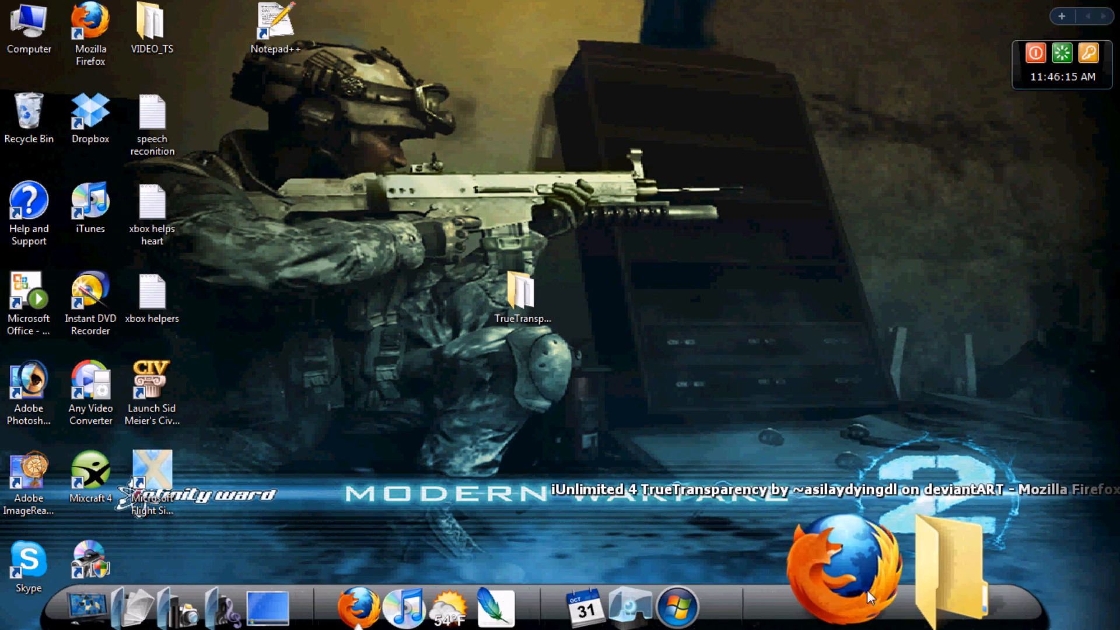
{"action": "left_click", "coordinate": [844, 567]}
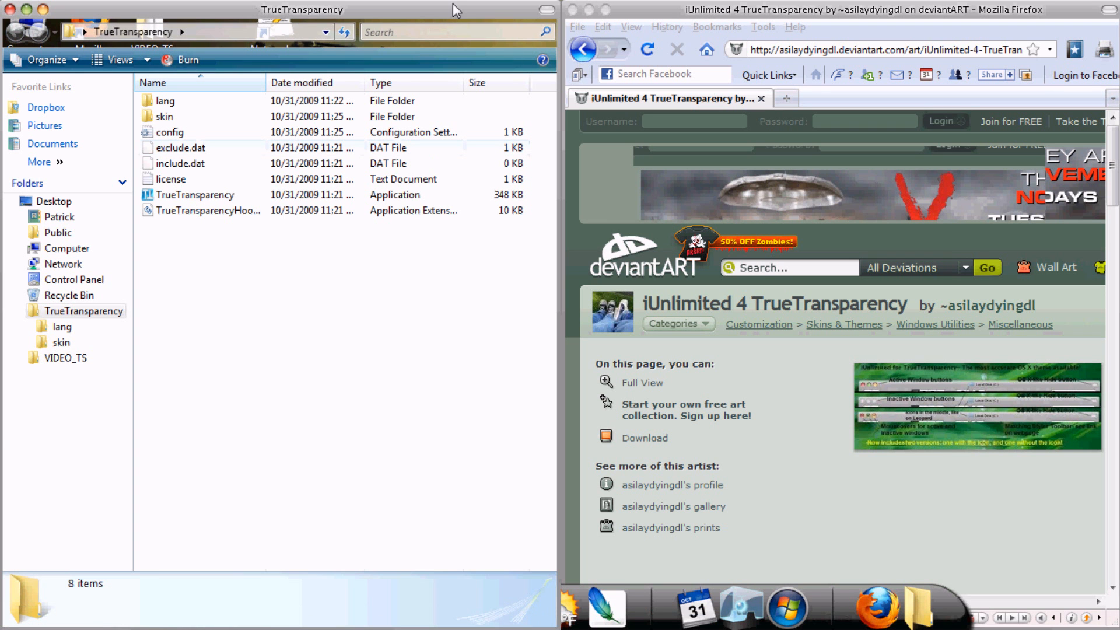
{"action": "left_click_drag", "start_coordinate": [301, 9], "coordinate": [397, 36]}
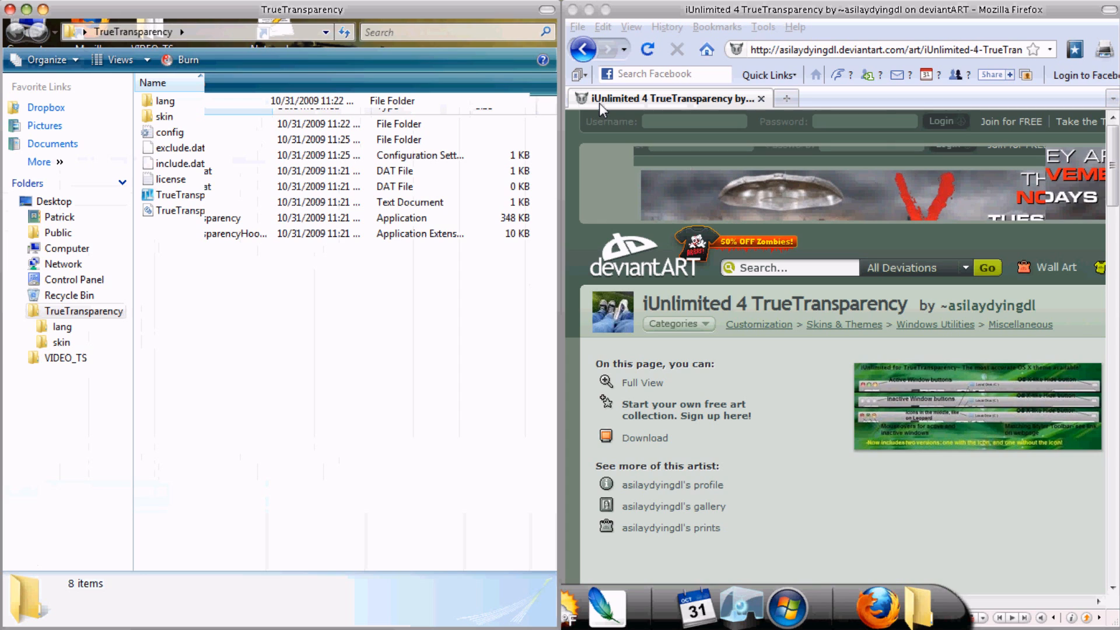
{"action": "mouse_move", "coordinate": [603, 109]}
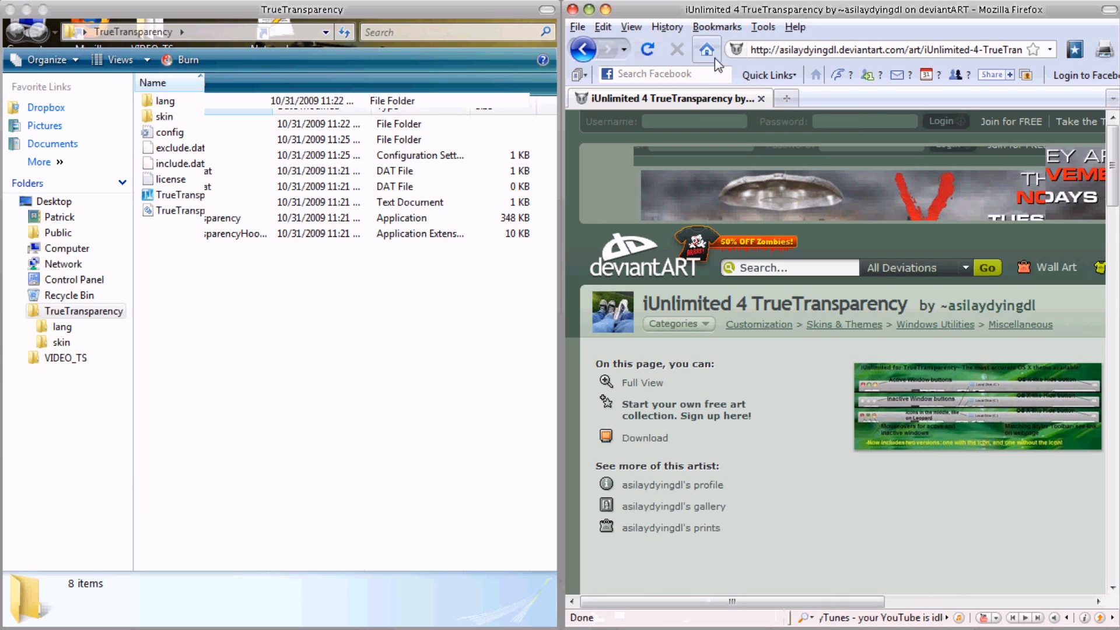
{"action": "mouse_move", "coordinate": [648, 49]}
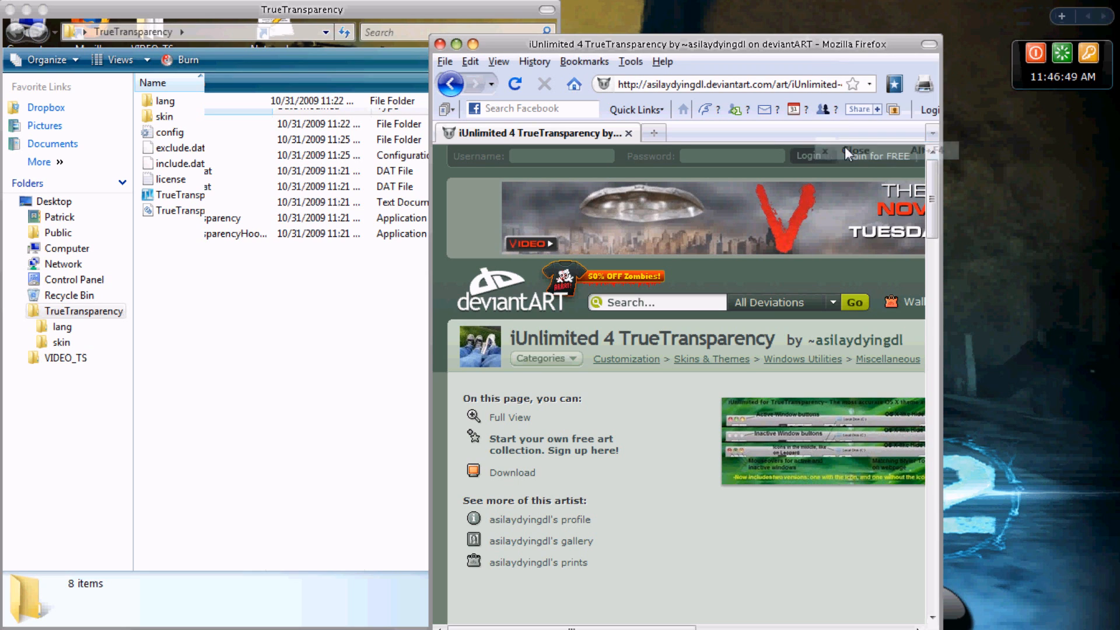
{"action": "left_click", "coordinate": [436, 45]}
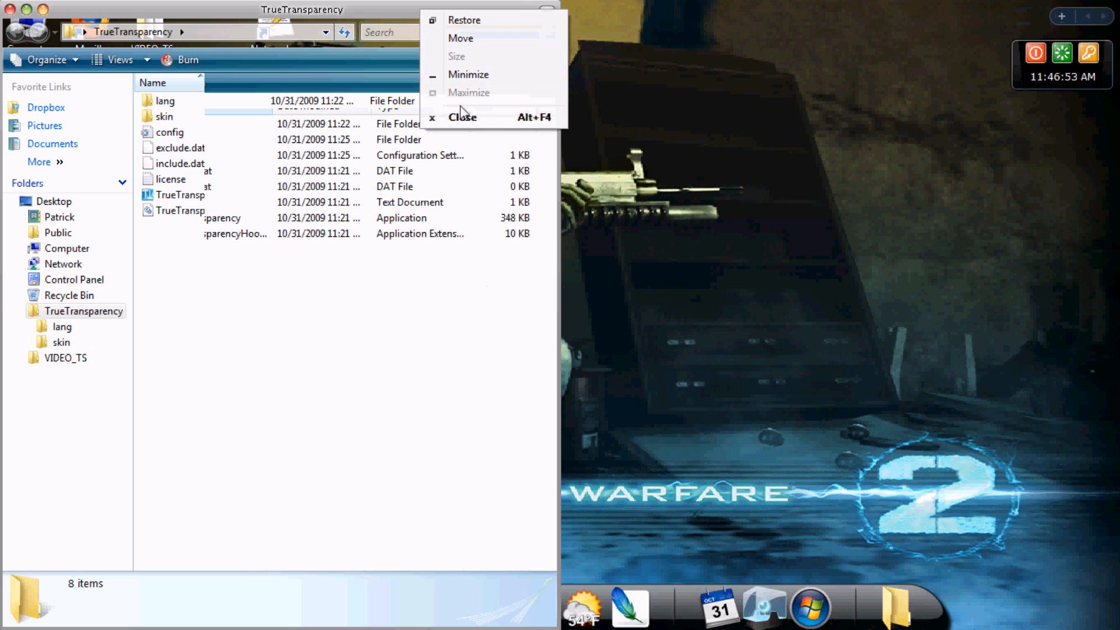
Close the folder window from its window menu
{"action": "left_click", "coordinate": [462, 117]}
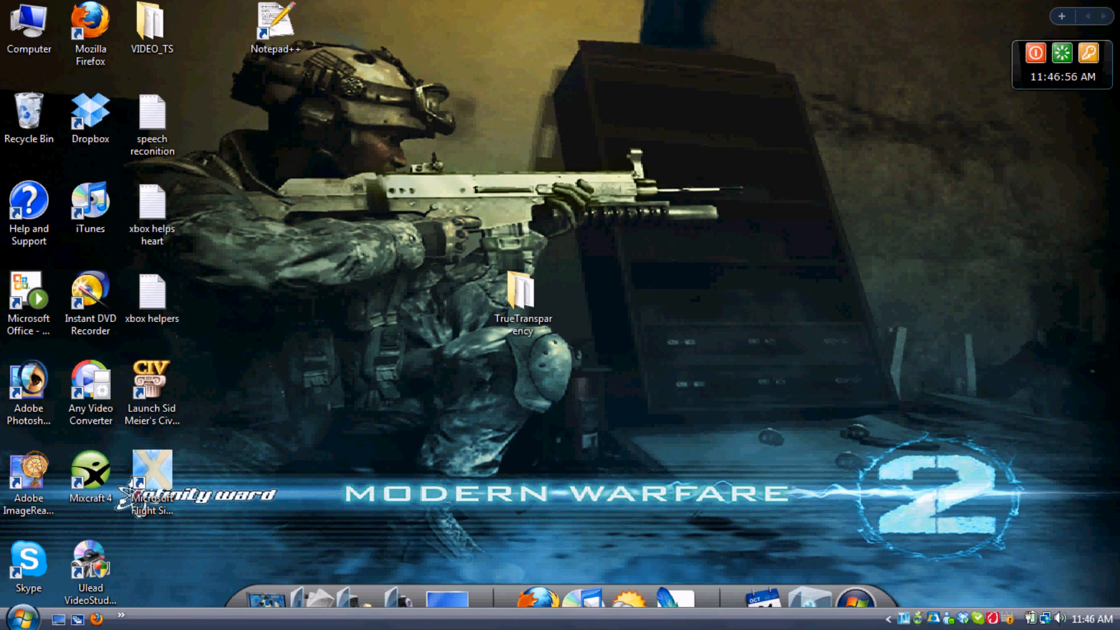
{"action": "mouse_move", "coordinate": [904, 619]}
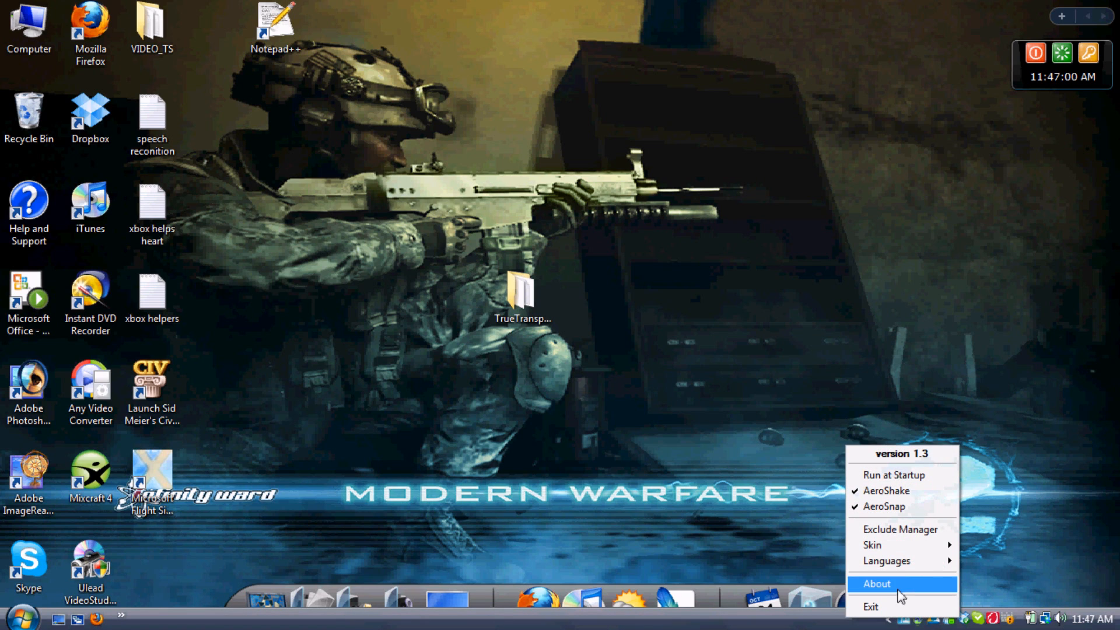
{"action": "mouse_move", "coordinate": [899, 546]}
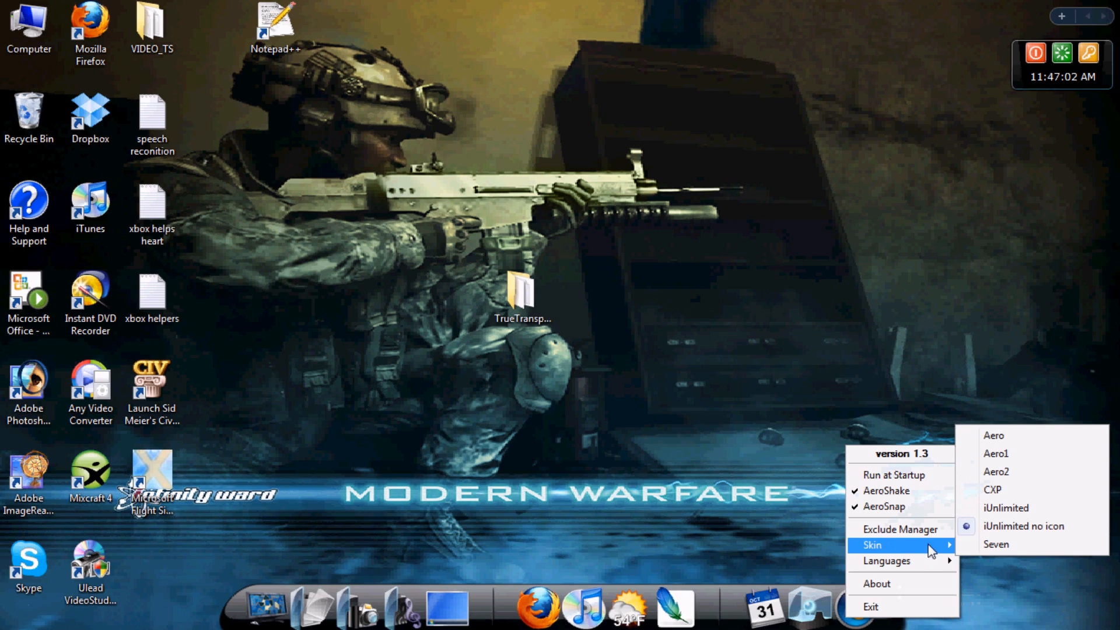